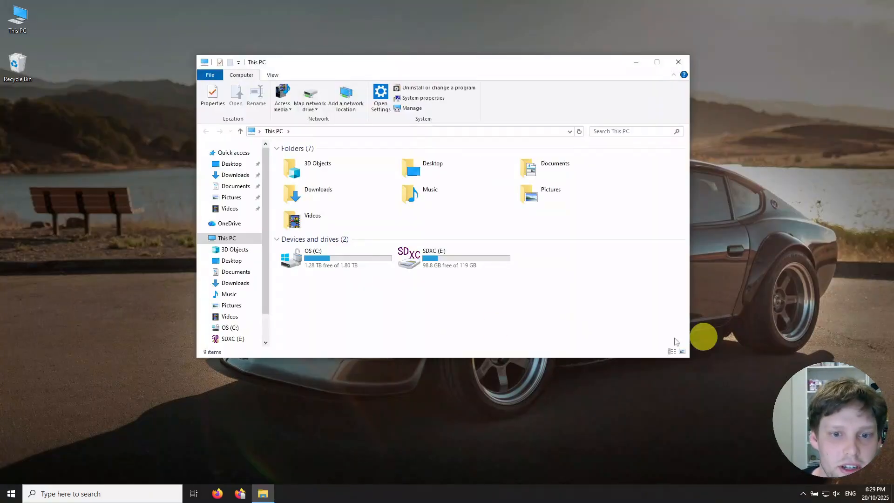
{"action": "mouse_move", "coordinate": [450, 262]}
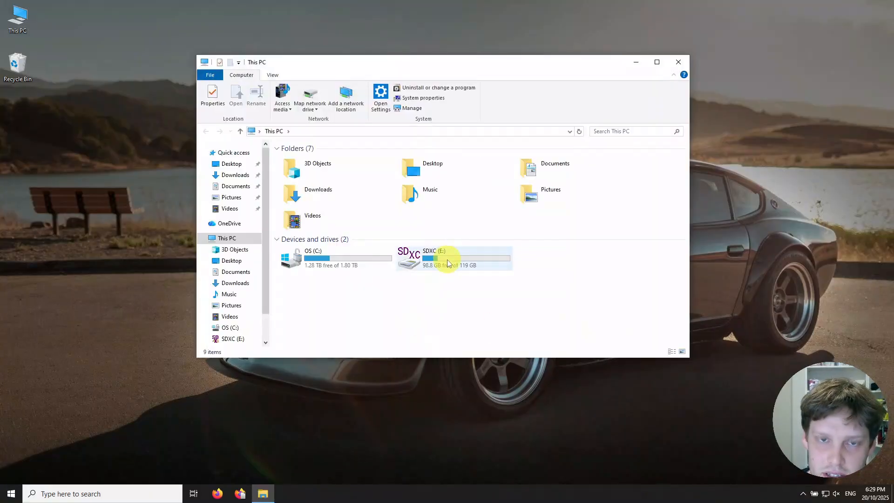
Select the SDXC (E:) SD card drive and bring up its context menu.
{"action": "left_click", "coordinate": [453, 258]}
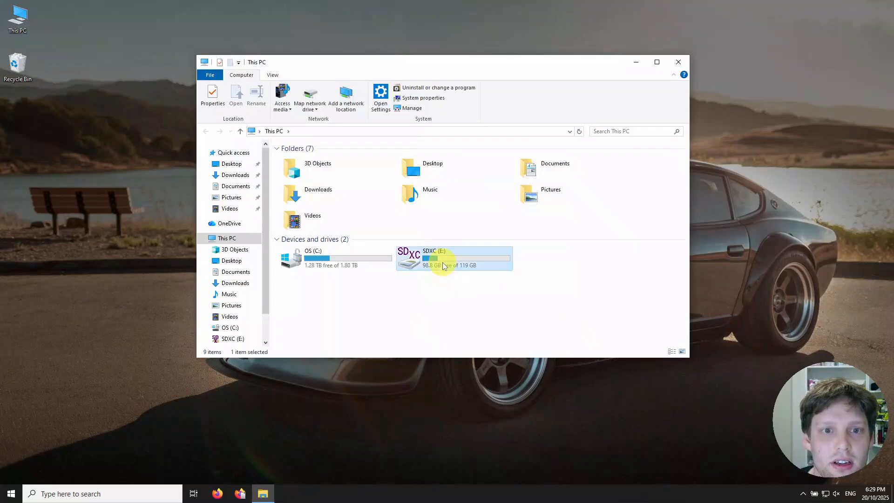
{"action": "right_click", "coordinate": [444, 258]}
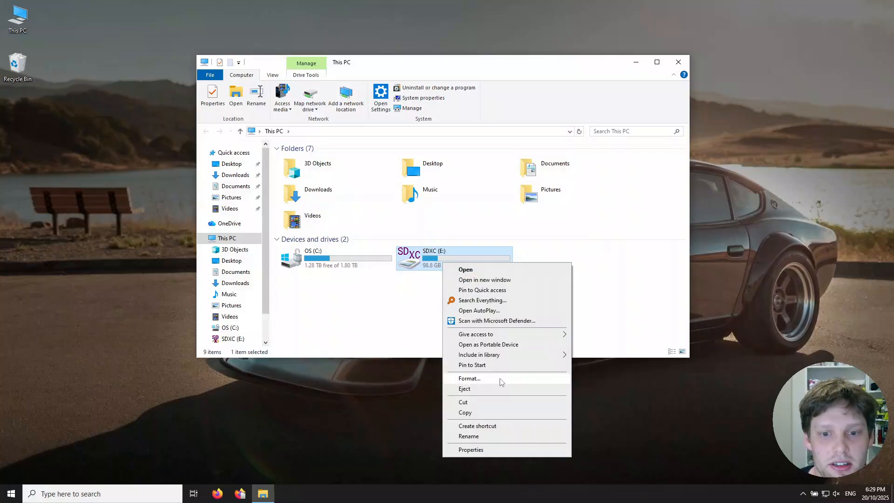
{"action": "left_click", "coordinate": [470, 378]}
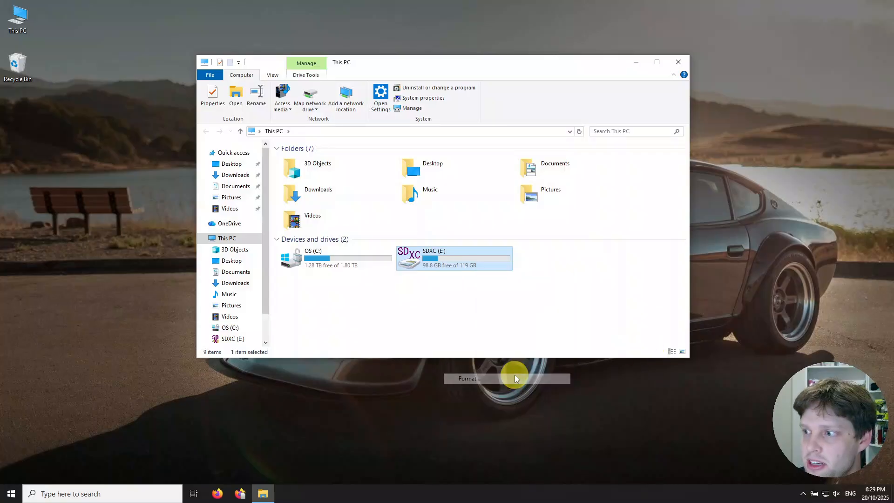
{"action": "left_click", "coordinate": [469, 378]}
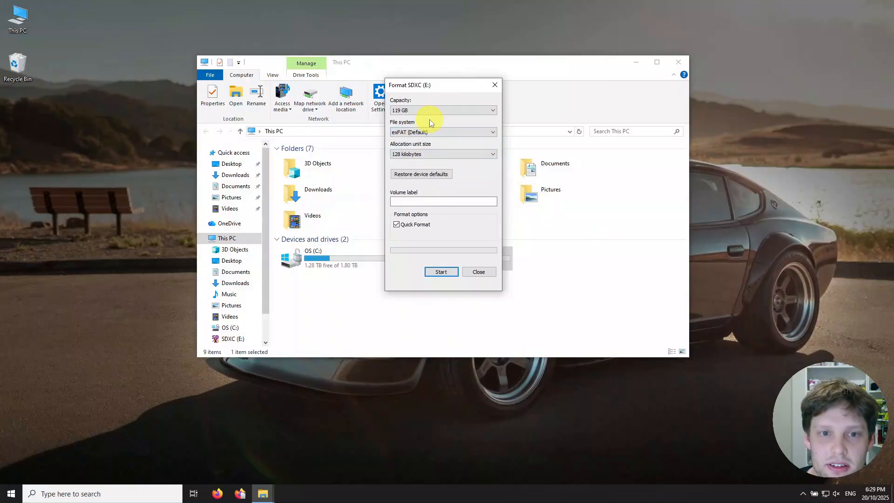
{"action": "left_click", "coordinate": [443, 154]}
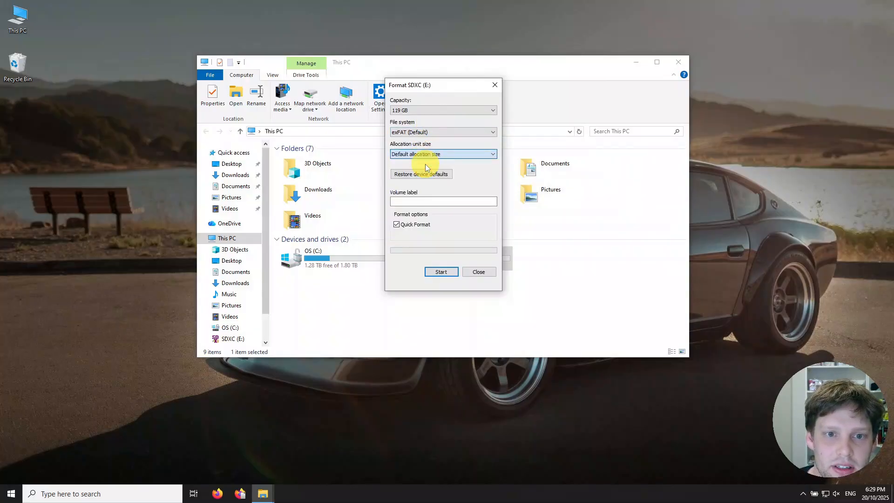
{"action": "left_click", "coordinate": [443, 201]}
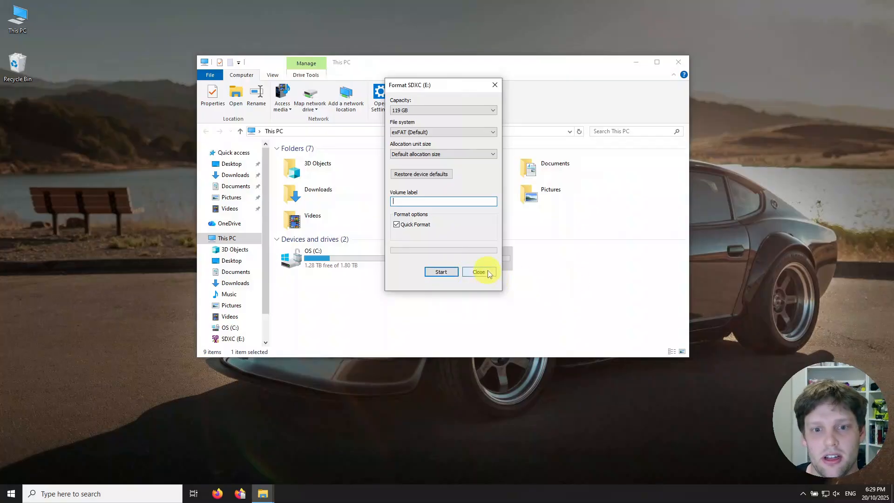
{"action": "left_click", "coordinate": [478, 272]}
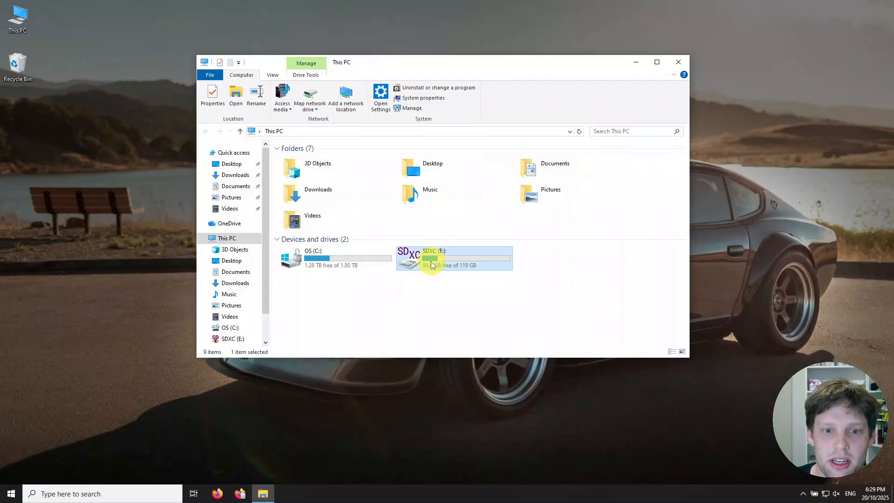
{"action": "mouse_move", "coordinate": [429, 278]}
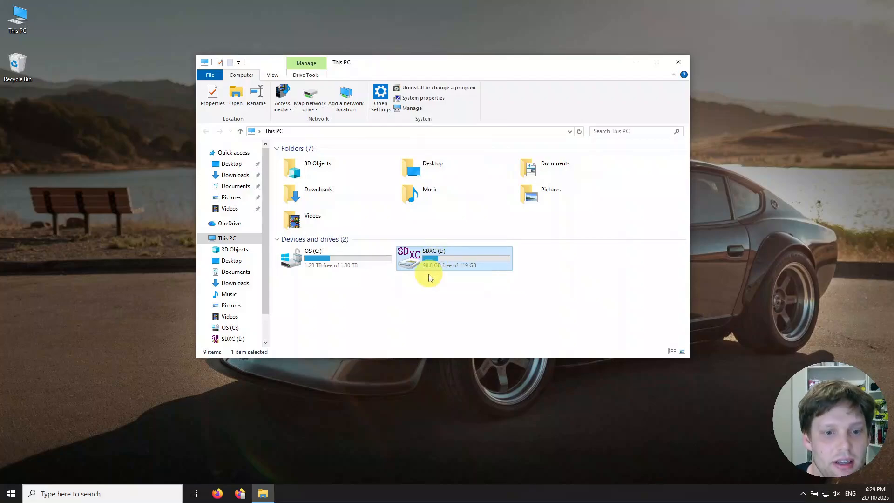
{"action": "left_click", "coordinate": [335, 257]}
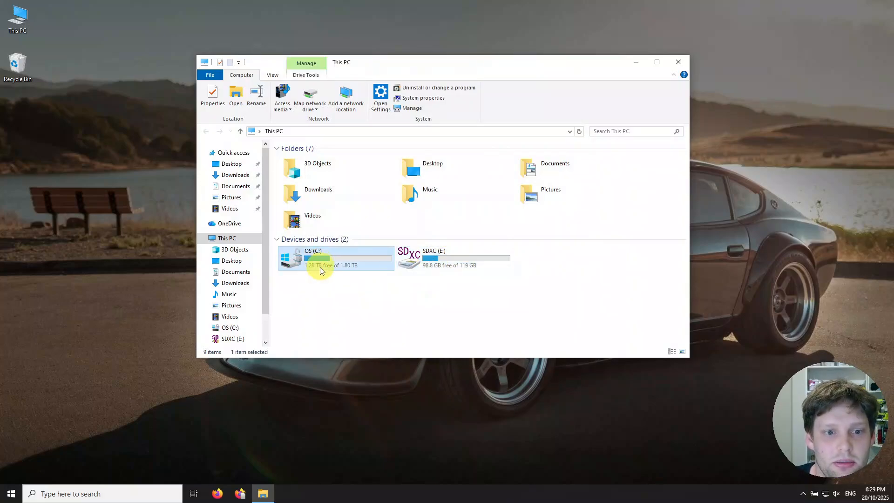
{"action": "mouse_move", "coordinate": [312, 259]}
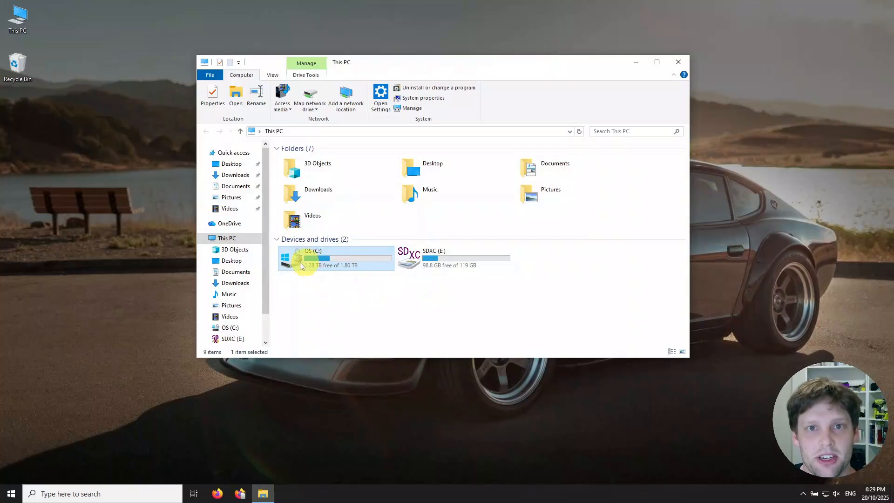
{"action": "mouse_move", "coordinate": [312, 262]}
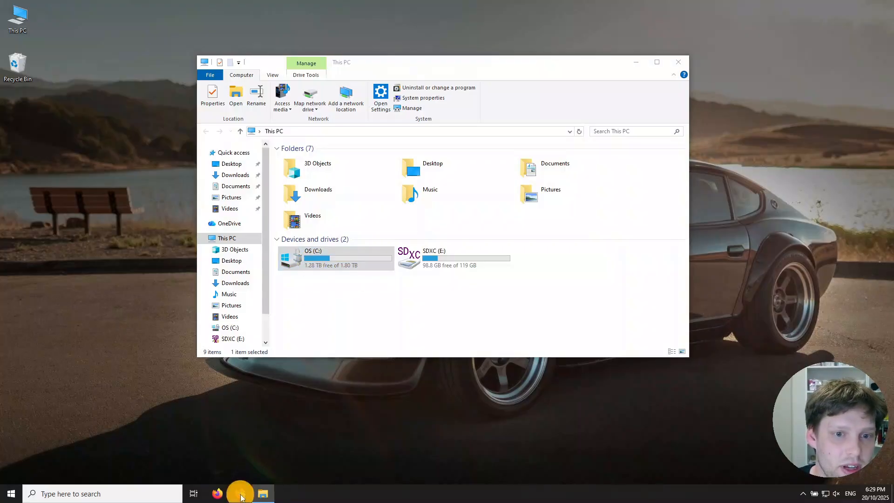
{"action": "left_click", "coordinate": [216, 493]}
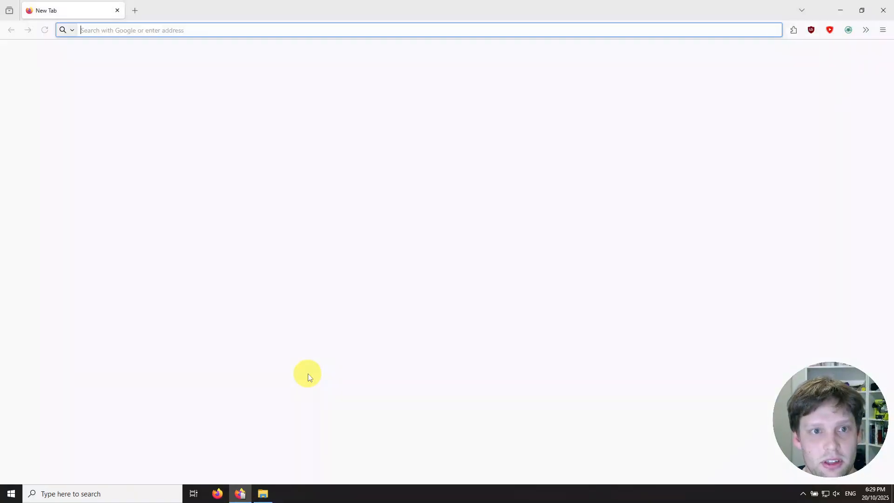
{"action": "type", "text": "www.speedtest.net/result/18370884599"}
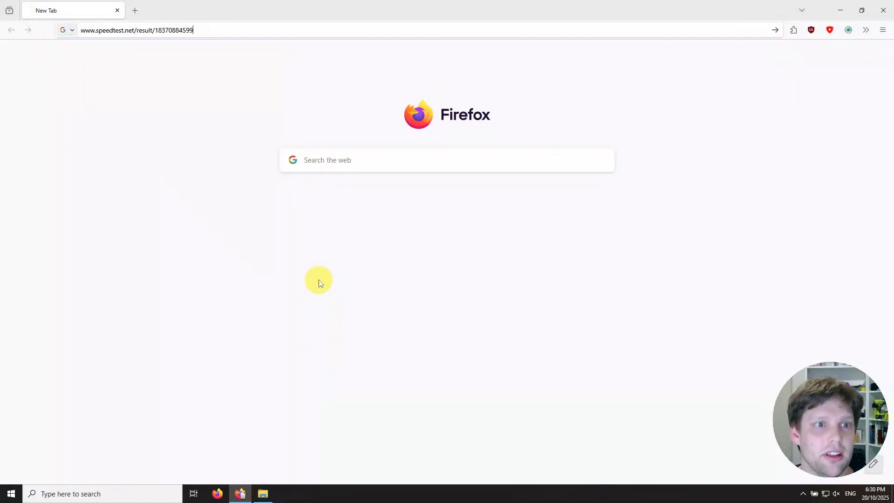
{"action": "key", "text": "Return"}
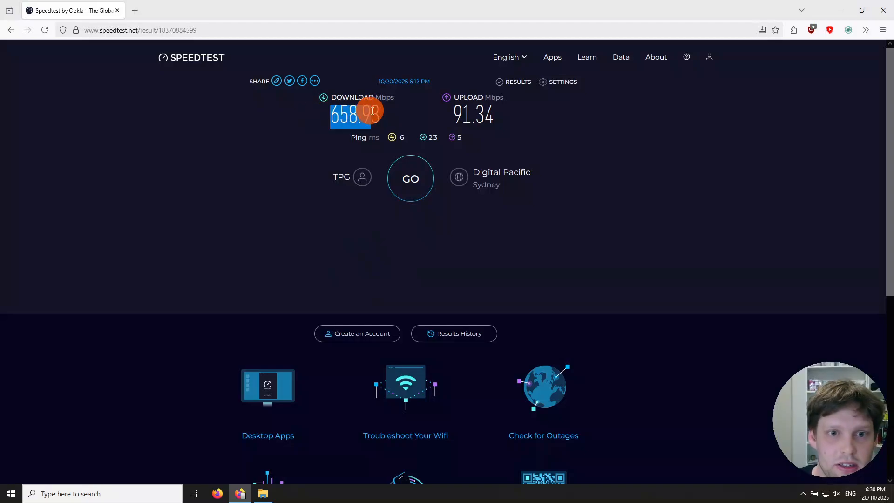
{"action": "mouse_move", "coordinate": [369, 114]}
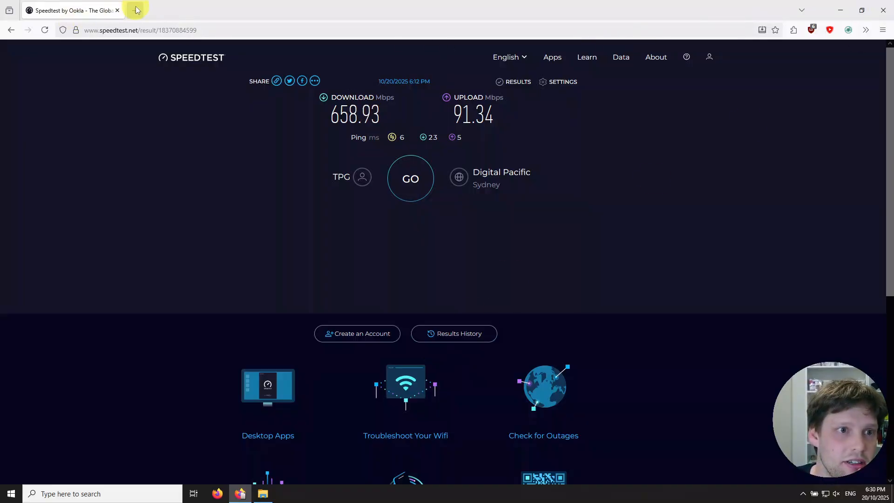
In a new tab, start a search for 'vw map'.
{"action": "left_click", "coordinate": [135, 10]}
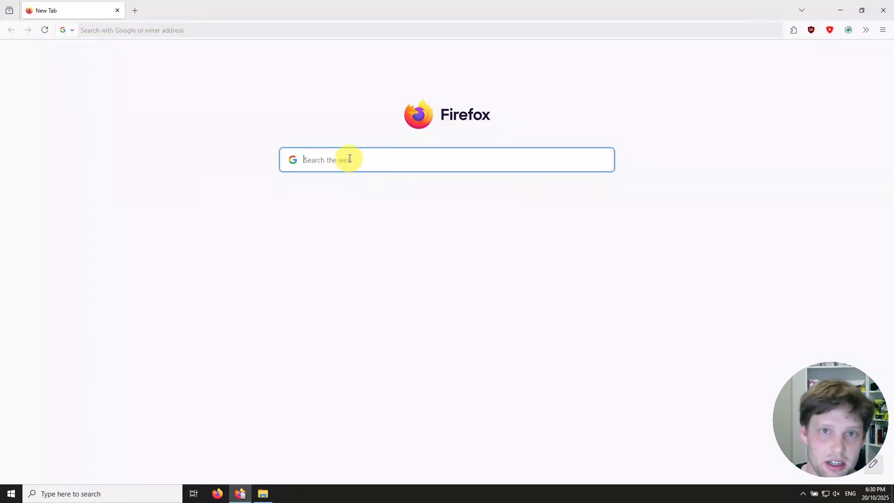
{"action": "mouse_move", "coordinate": [395, 127]}
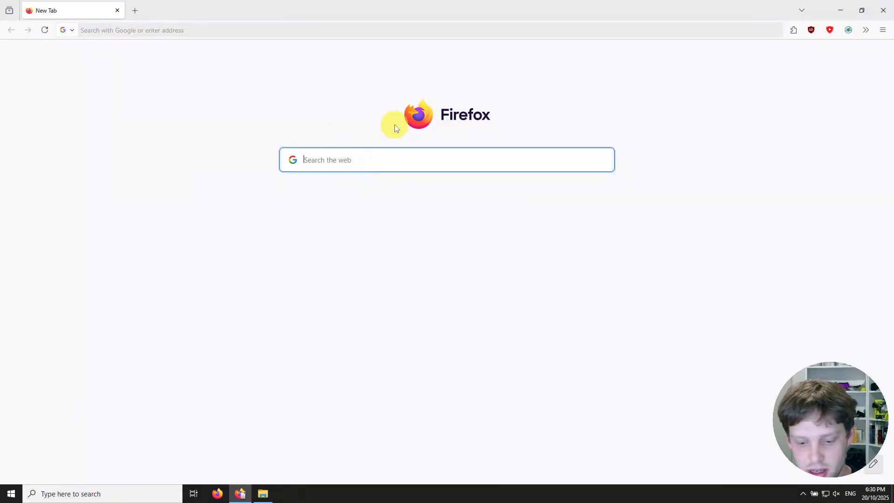
{"action": "type", "text": "vw map updates"}
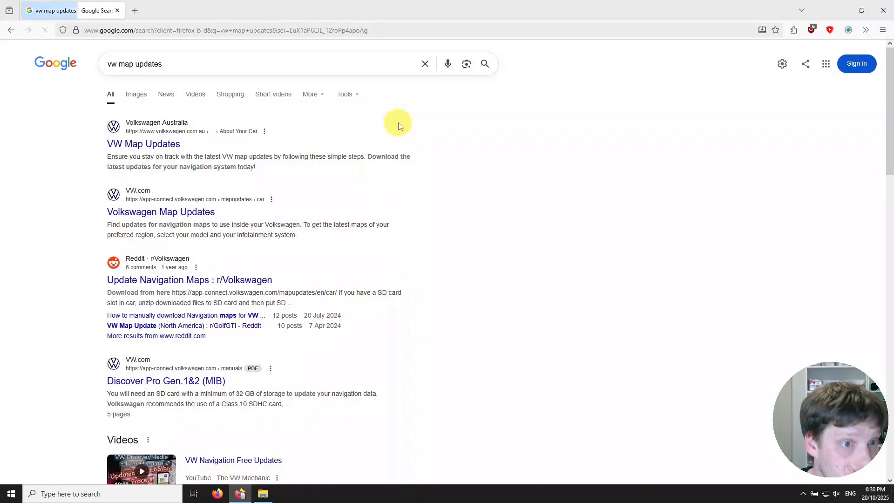
{"action": "mouse_move", "coordinate": [179, 206]}
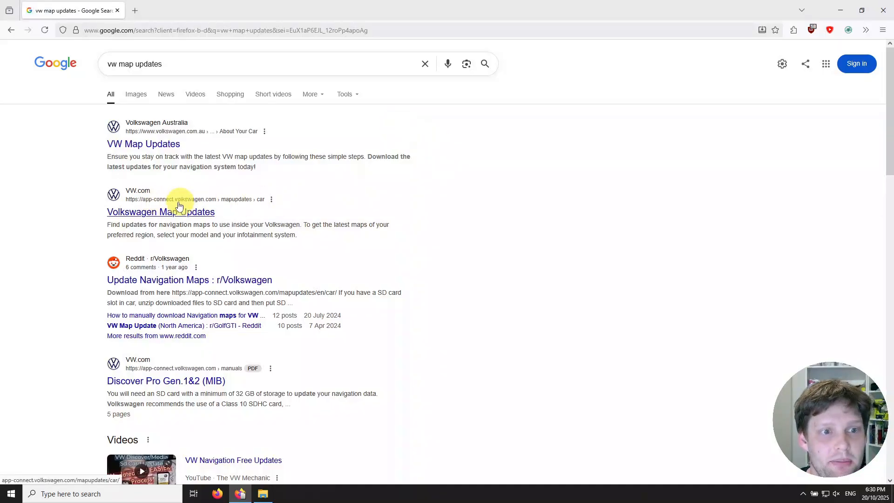
{"action": "mouse_move", "coordinate": [215, 204]}
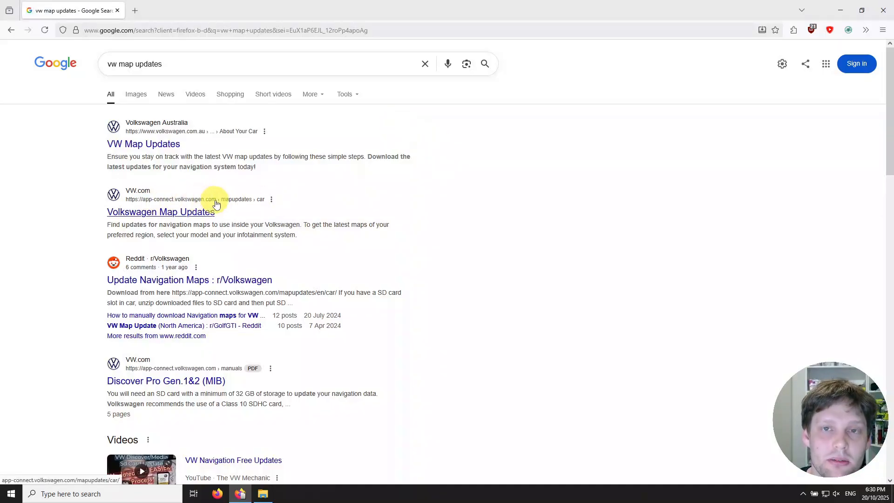
{"action": "mouse_move", "coordinate": [173, 213]}
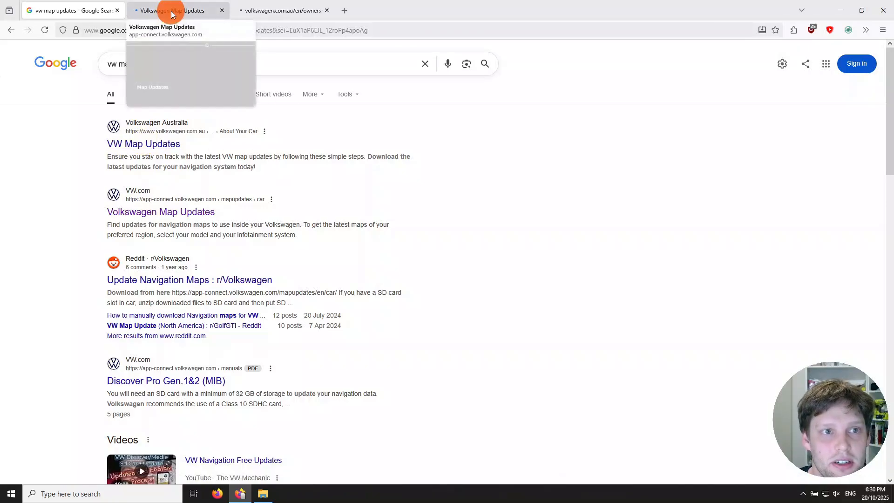
Review the Volkswagen and Australian map-update tabs, then follow Search Volkswagen Map Updates.
{"action": "left_click", "coordinate": [171, 10]}
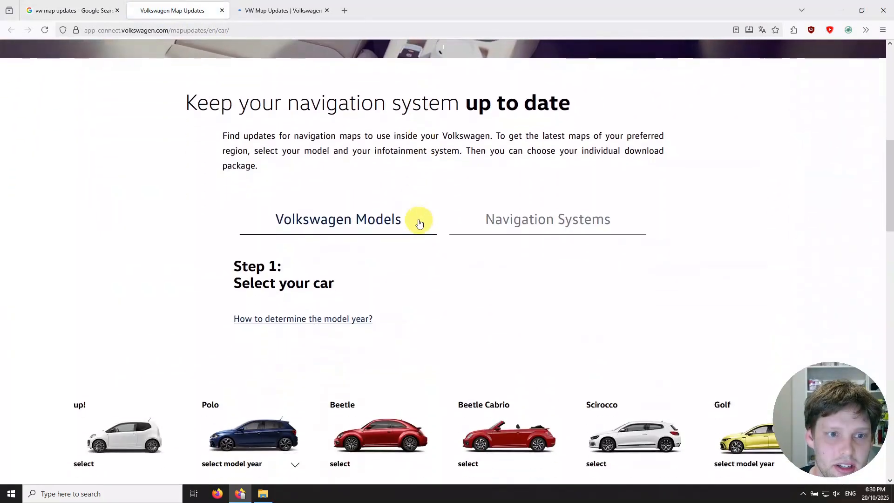
{"action": "scroll", "scroll_direction": "down", "scroll_amount": 3}
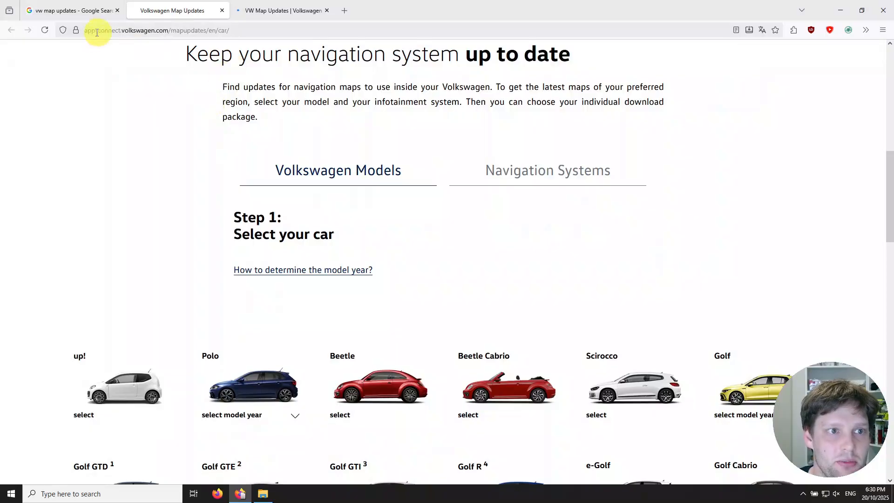
{"action": "left_click", "coordinate": [282, 11]}
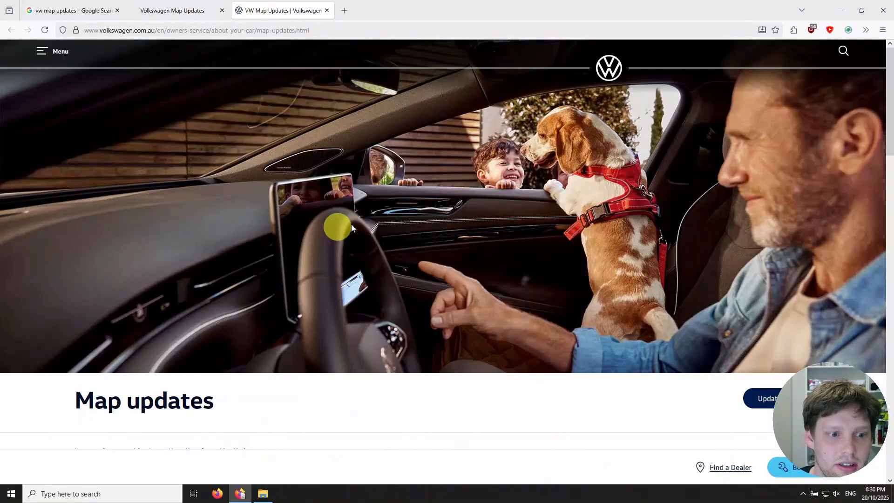
{"action": "scroll", "scroll_direction": "down", "scroll_amount": 3}
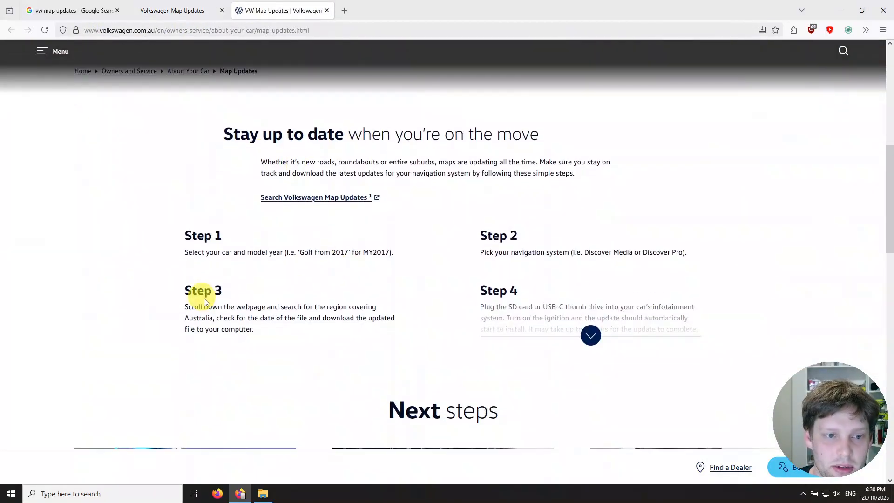
{"action": "mouse_move", "coordinate": [328, 204]}
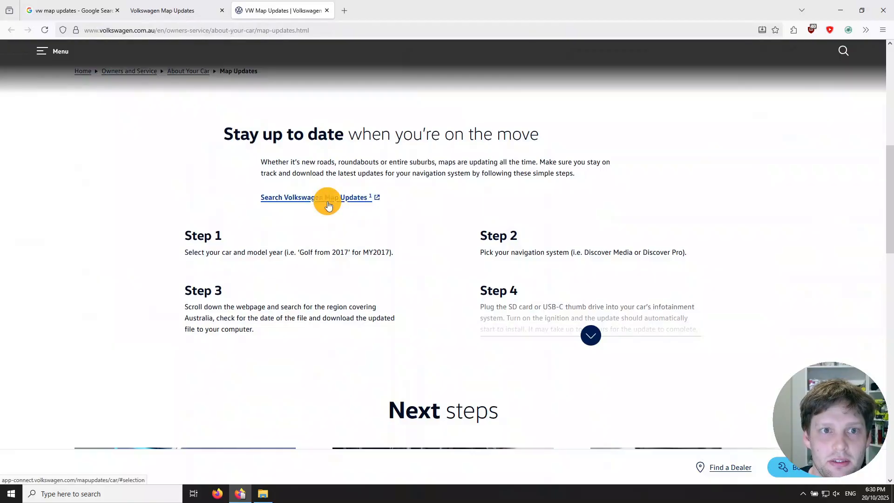
{"action": "left_click", "coordinate": [319, 198]}
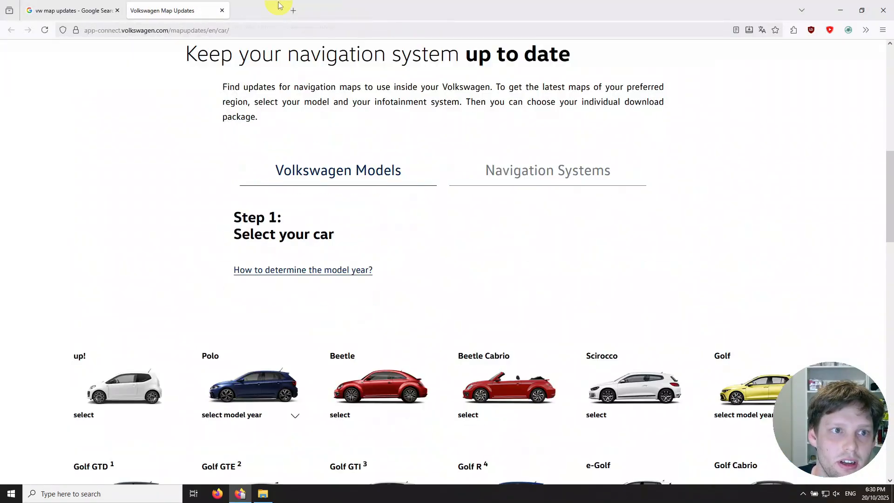
{"action": "mouse_move", "coordinate": [395, 227]}
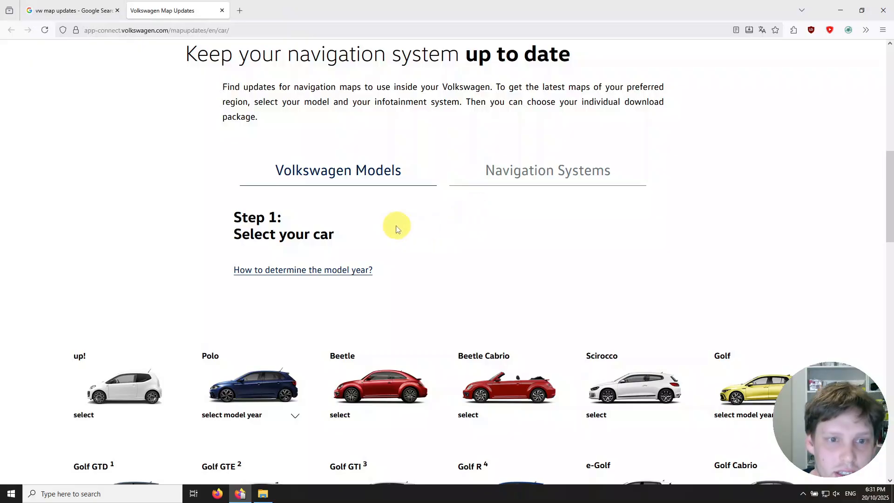
{"action": "scroll", "scroll_direction": "down", "scroll_amount": 3}
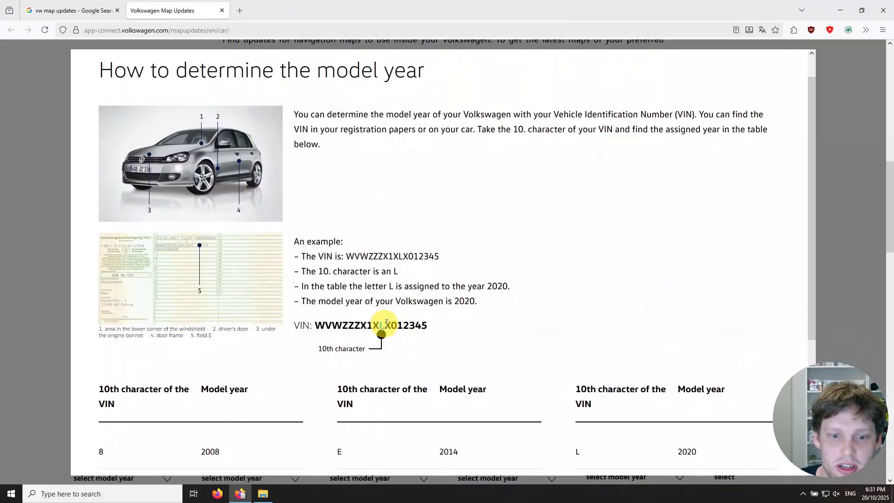
{"action": "scroll", "scroll_direction": "down", "scroll_amount": 3}
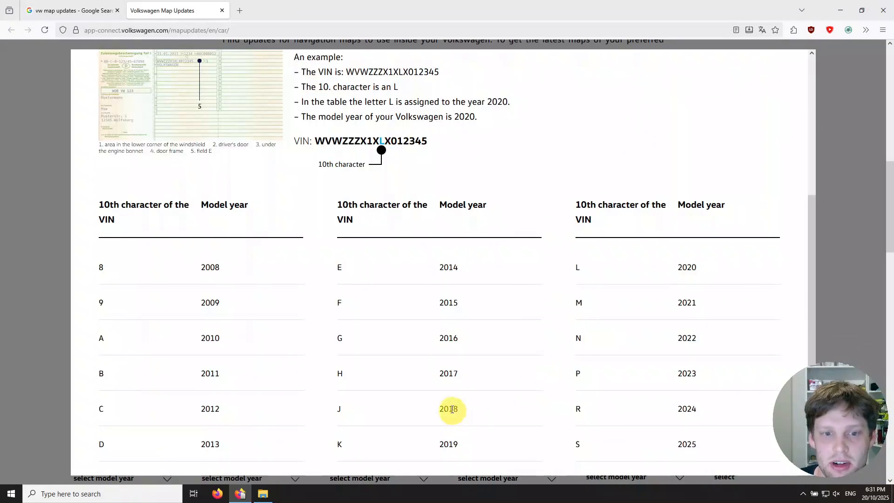
{"action": "mouse_move", "coordinate": [840, 99]}
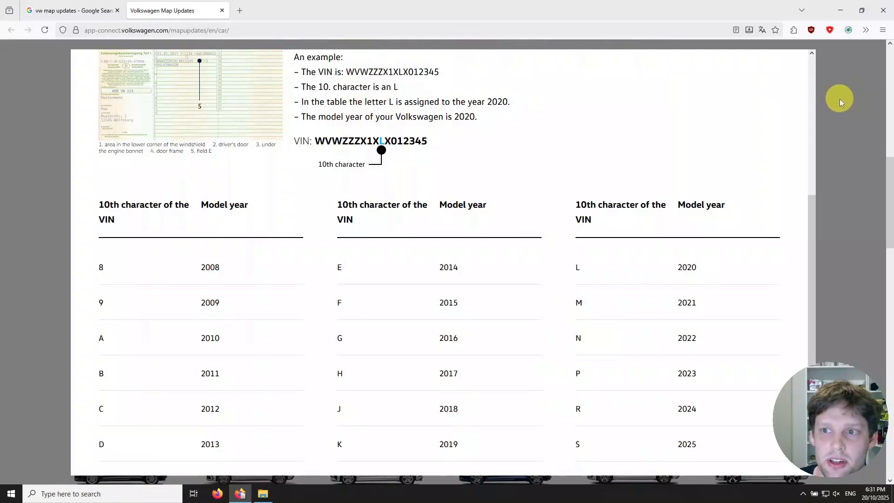
{"action": "scroll", "scroll_direction": "up", "scroll_amount": 3}
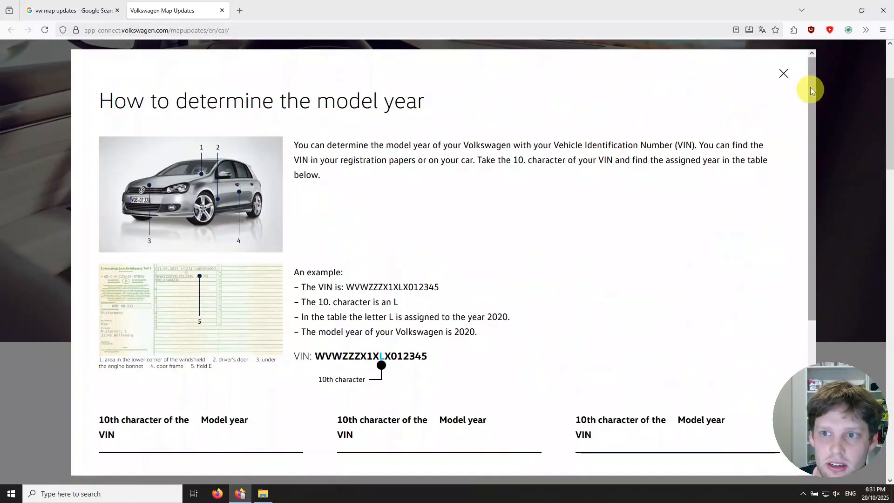
{"action": "left_click", "coordinate": [783, 73]}
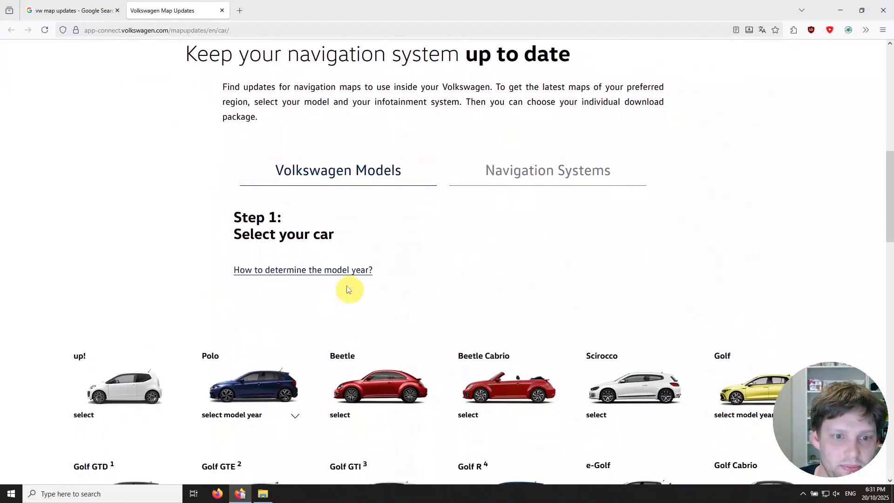
Select the Tiguan from 2017 model with the Discover Pro navigation system.
{"action": "scroll", "scroll_direction": "down", "scroll_amount": 3}
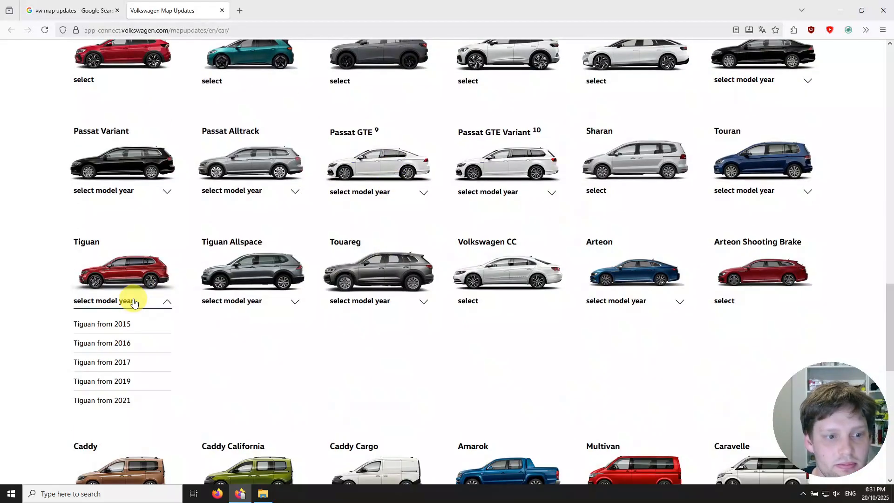
{"action": "mouse_move", "coordinate": [108, 362]}
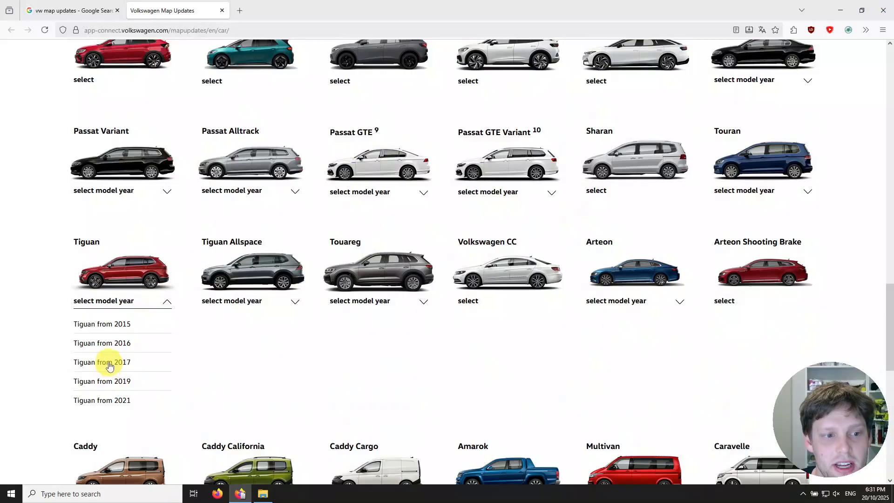
{"action": "left_click", "coordinate": [102, 361]}
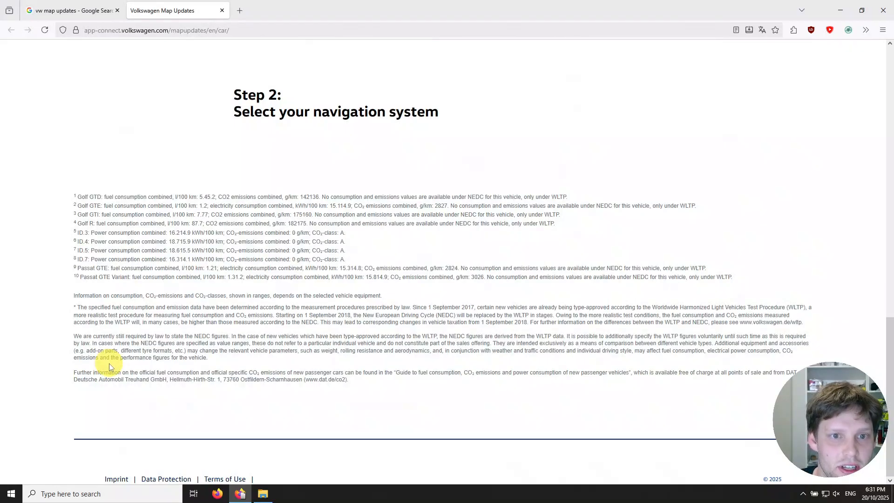
{"action": "scroll", "scroll_direction": "up", "scroll_amount": 3}
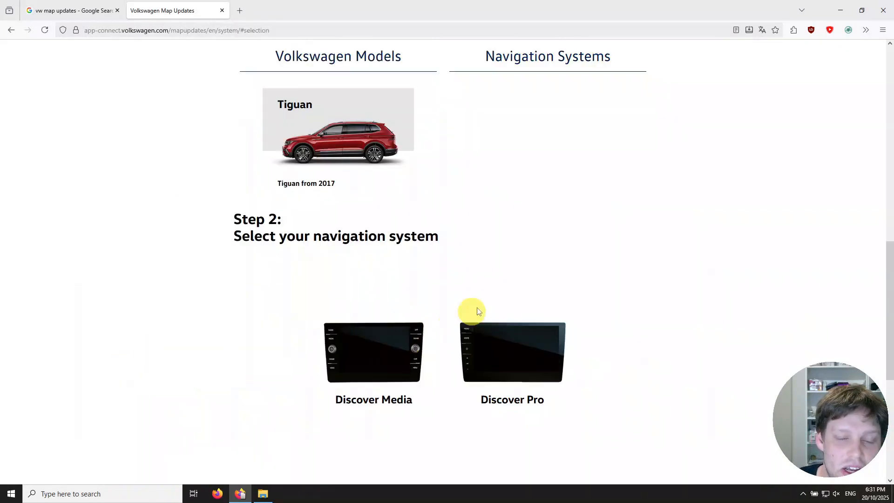
{"action": "scroll", "scroll_direction": "down", "scroll_amount": 3}
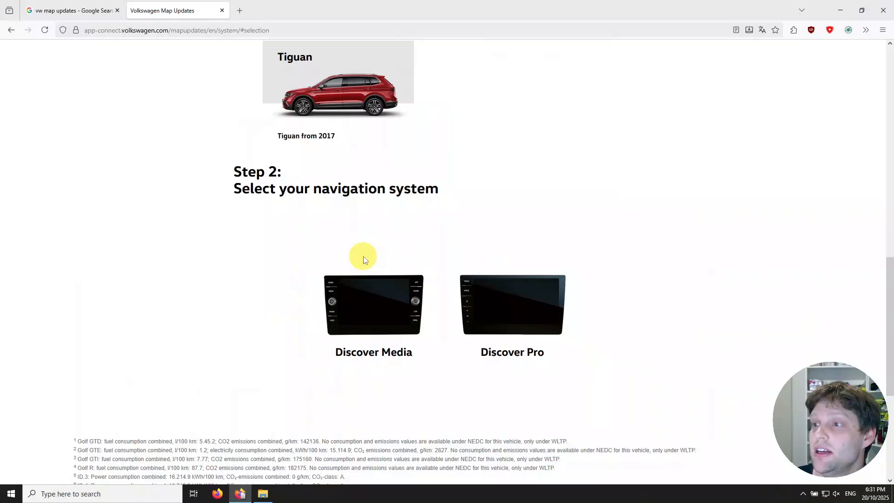
{"action": "scroll", "scroll_direction": "down", "scroll_amount": 3}
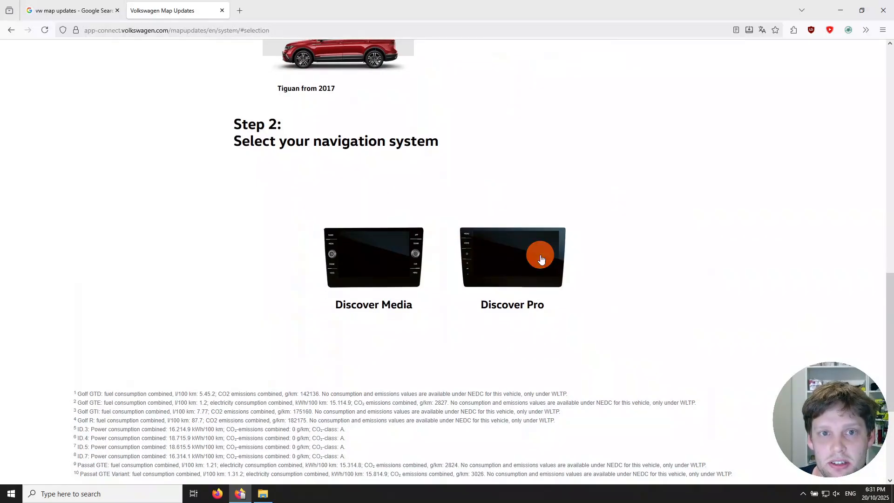
{"action": "left_click", "coordinate": [511, 257]}
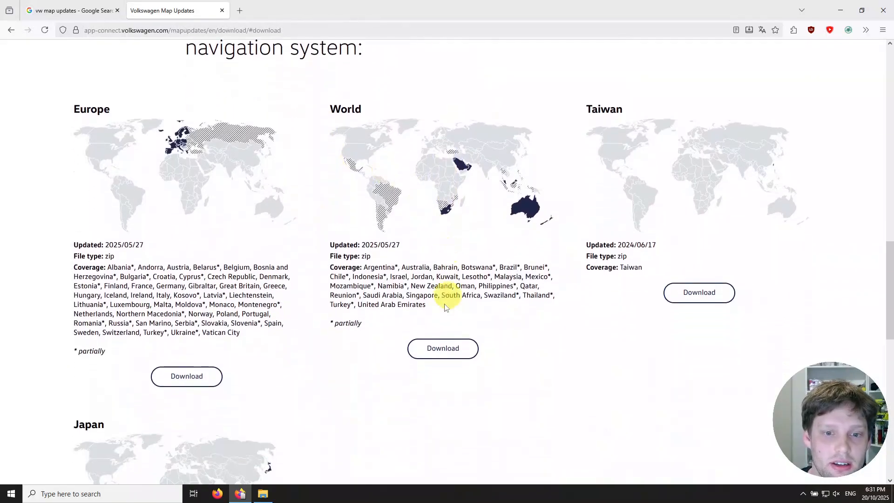
{"action": "mouse_move", "coordinate": [543, 159]}
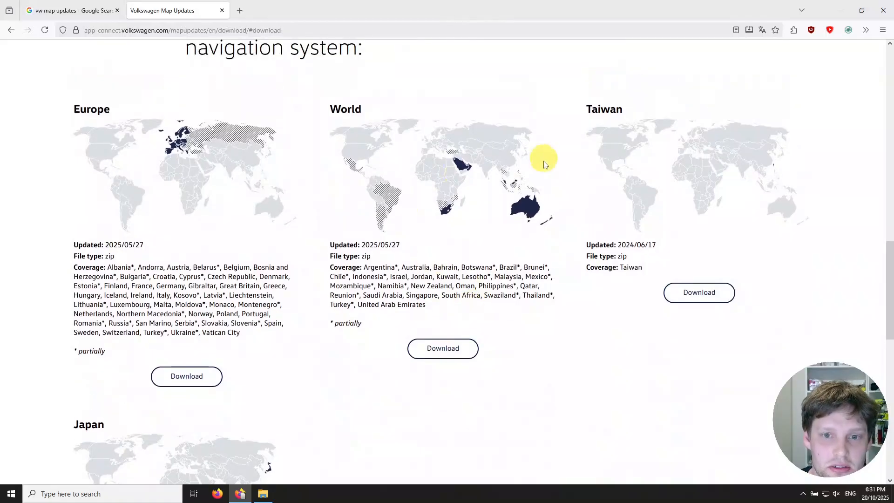
Scroll through the World, Europe, Taiwan and Japan map packages.
{"action": "scroll", "scroll_direction": "down", "scroll_amount": 3}
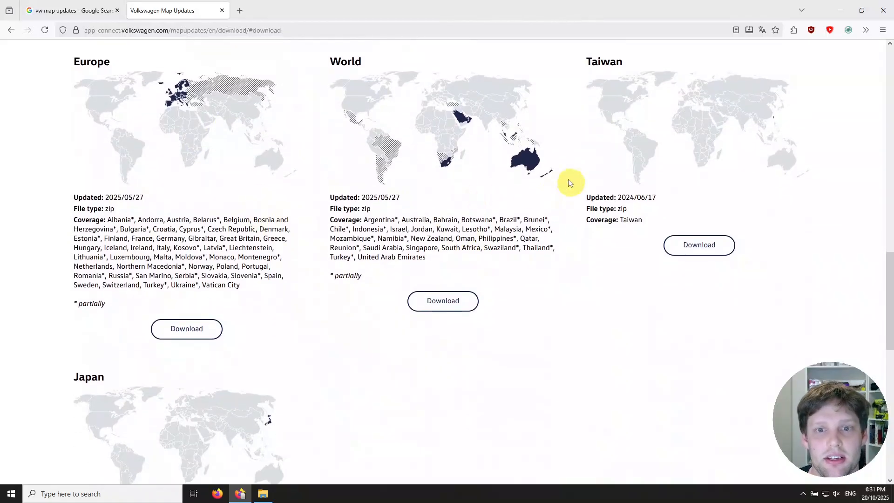
{"action": "mouse_move", "coordinate": [152, 167]}
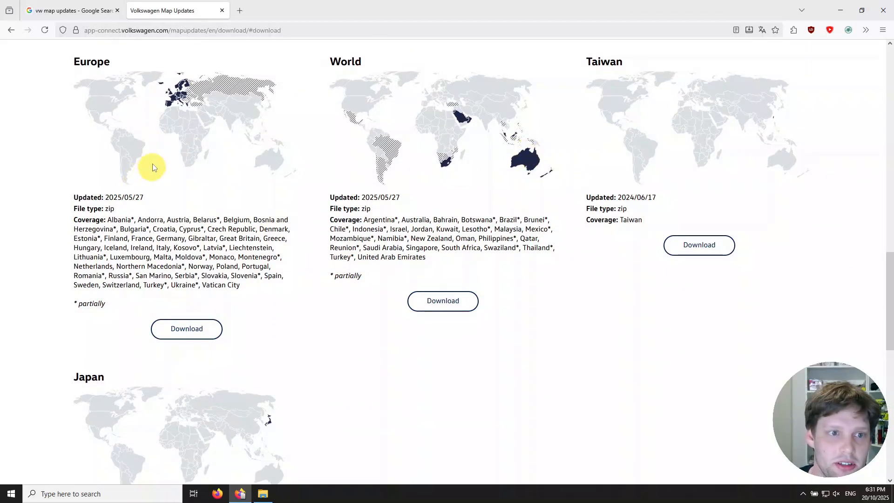
{"action": "mouse_move", "coordinate": [516, 278]}
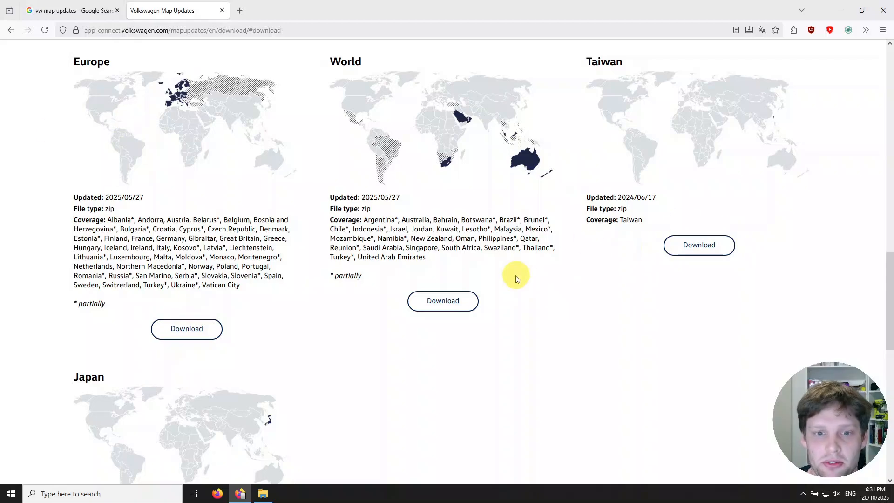
{"action": "scroll", "scroll_direction": "down", "scroll_amount": 3}
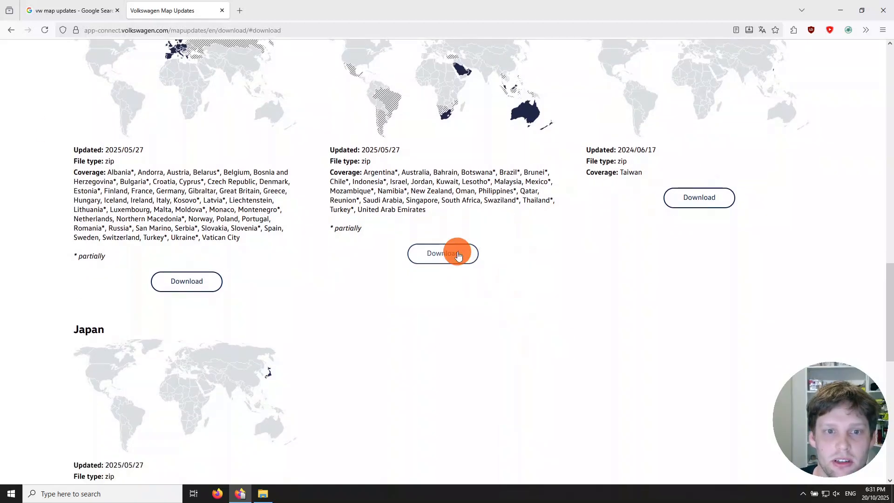
Accept the licence terms, start the 15.1 GB World map download, then cancel it.
{"action": "left_click", "coordinate": [443, 253]}
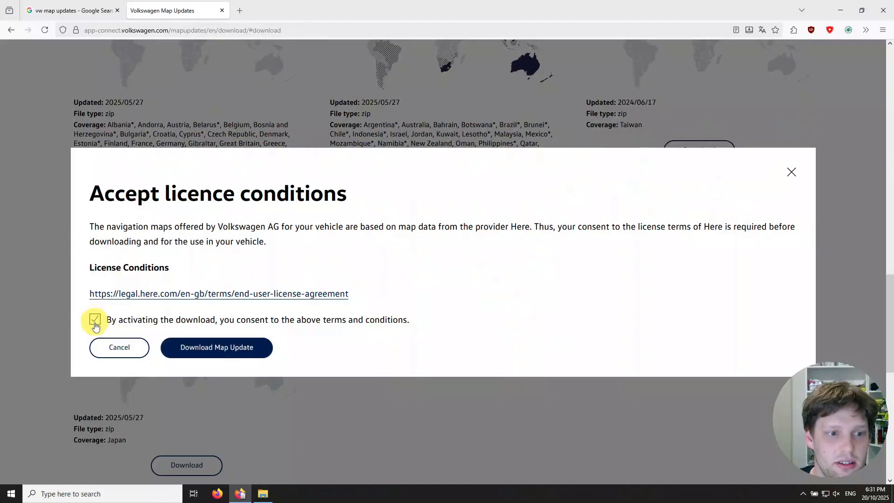
{"action": "left_click", "coordinate": [94, 319]}
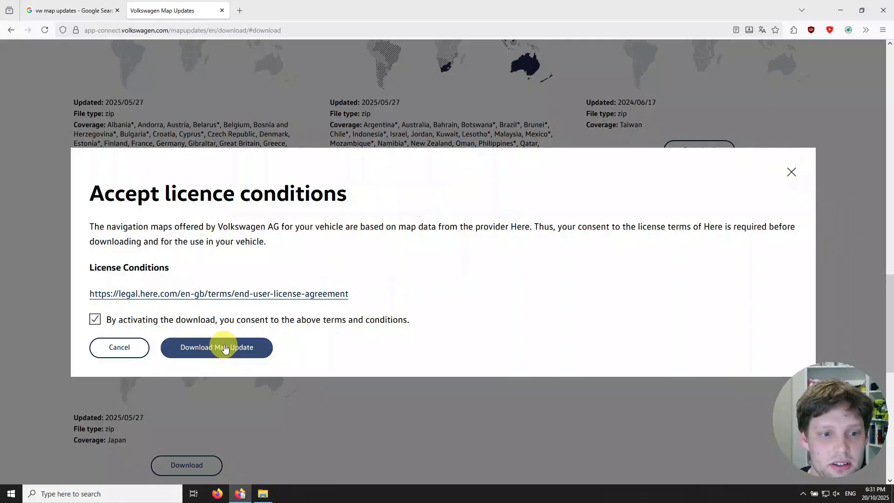
{"action": "left_click", "coordinate": [216, 348]}
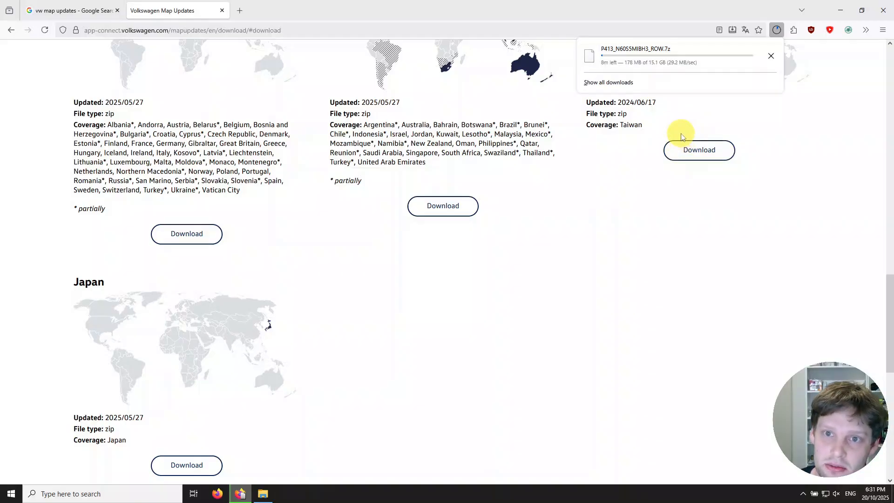
{"action": "left_click", "coordinate": [771, 56]}
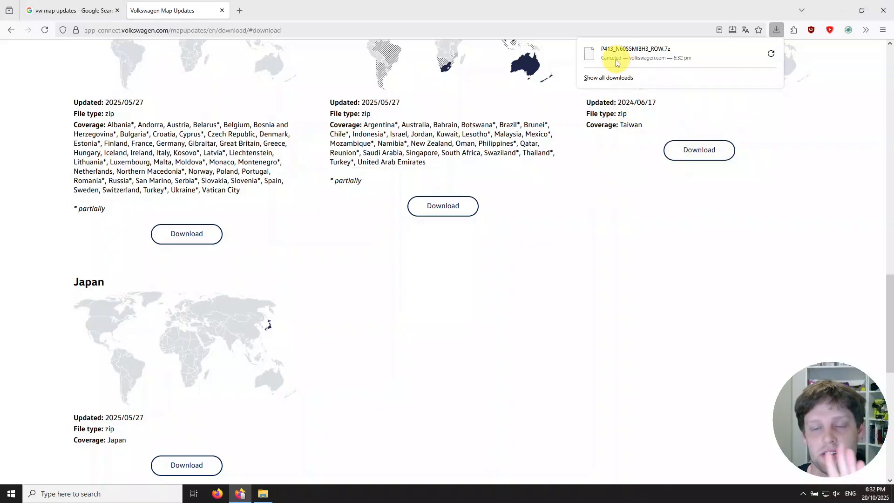
Find Help/Support and open the Discover Pro manual PDF in the PDF reader.
{"action": "scroll", "scroll_direction": "down", "scroll_amount": 3}
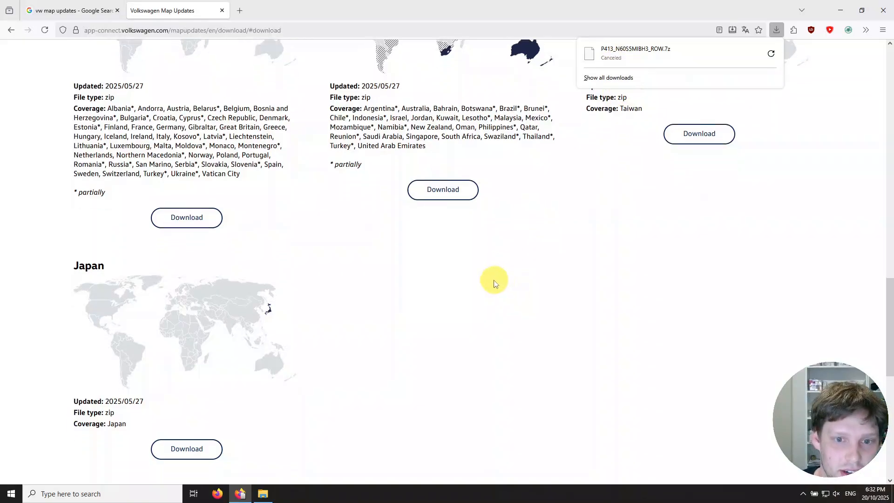
{"action": "scroll", "scroll_direction": "up", "scroll_amount": 3}
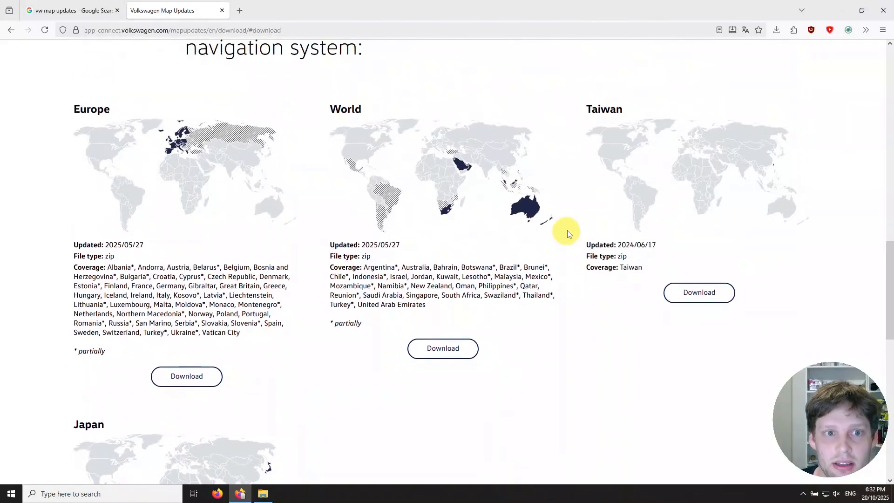
{"action": "scroll", "scroll_direction": "down", "scroll_amount": 3}
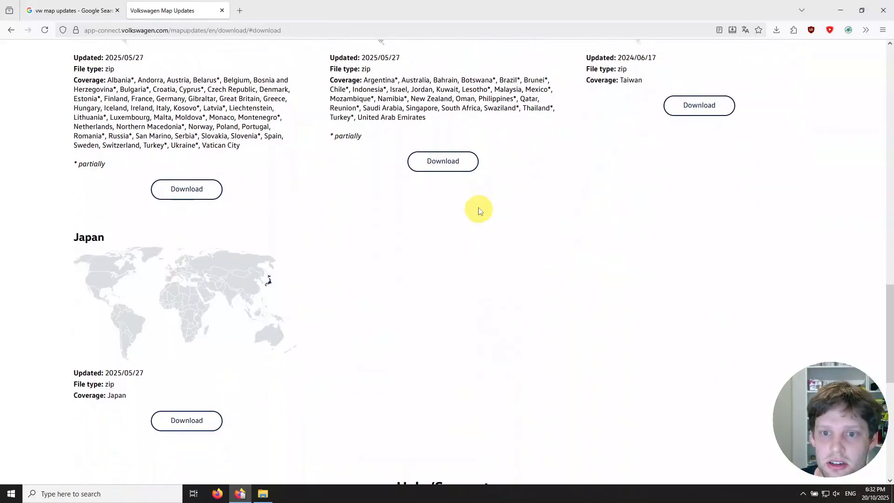
{"action": "scroll", "scroll_direction": "down", "scroll_amount": 3}
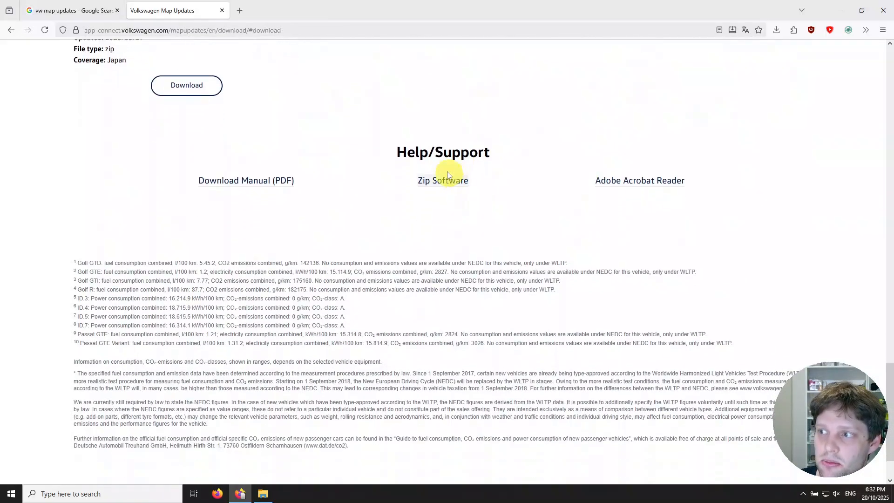
{"action": "double_click", "coordinate": [442, 152]}
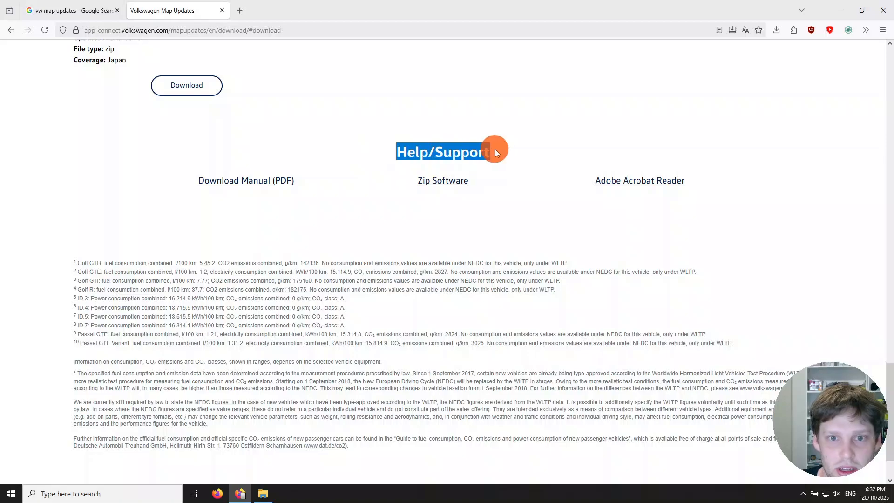
{"action": "mouse_move", "coordinate": [252, 180]}
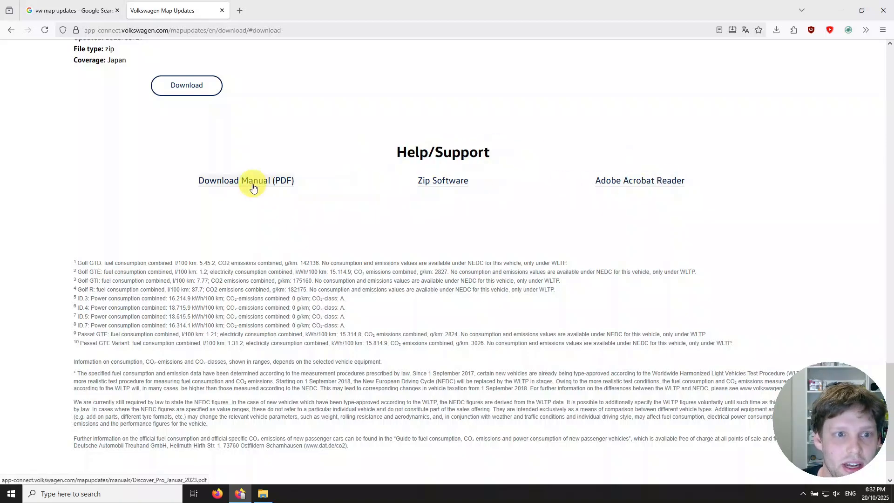
{"action": "left_click", "coordinate": [246, 180]}
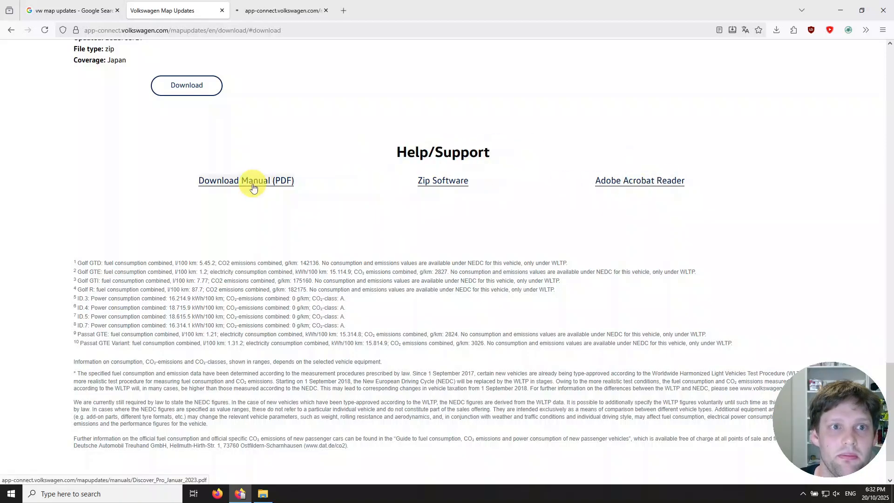
{"action": "left_click", "coordinate": [246, 180]}
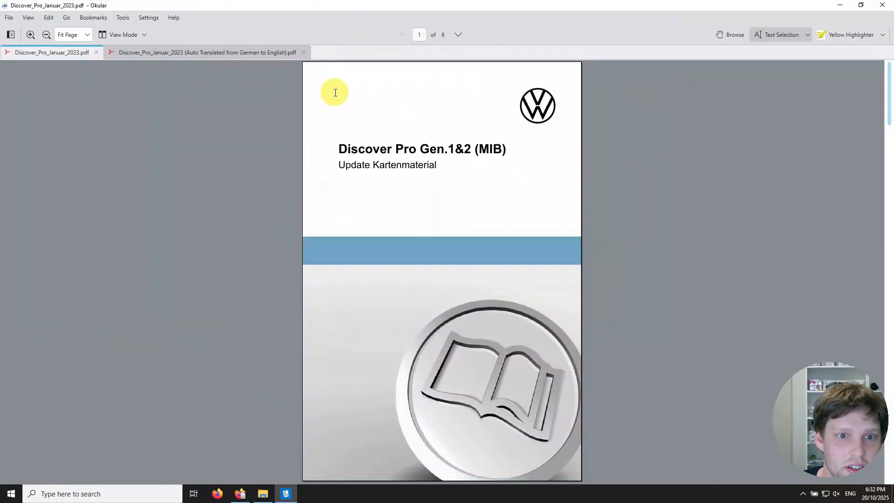
Read the translated manual's map update requirements, then close Okular with both documents.
{"action": "left_click", "coordinate": [206, 52]}
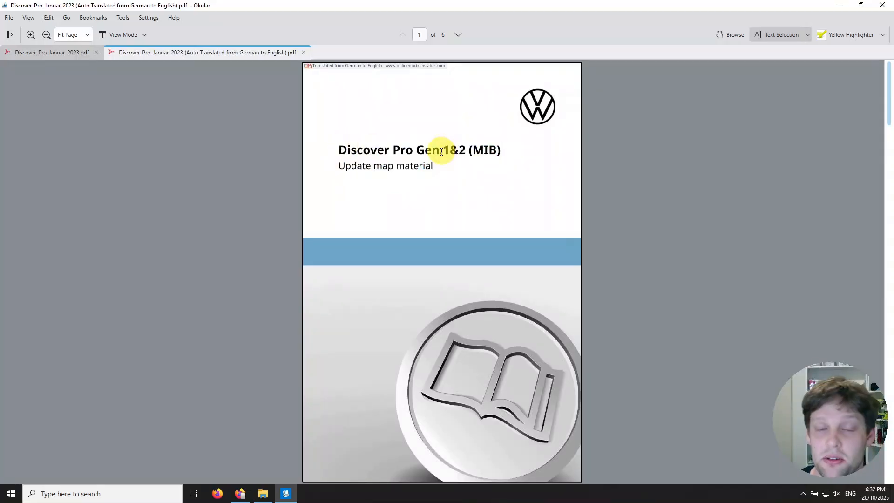
{"action": "scroll", "scroll_direction": "down", "scroll_amount": 3}
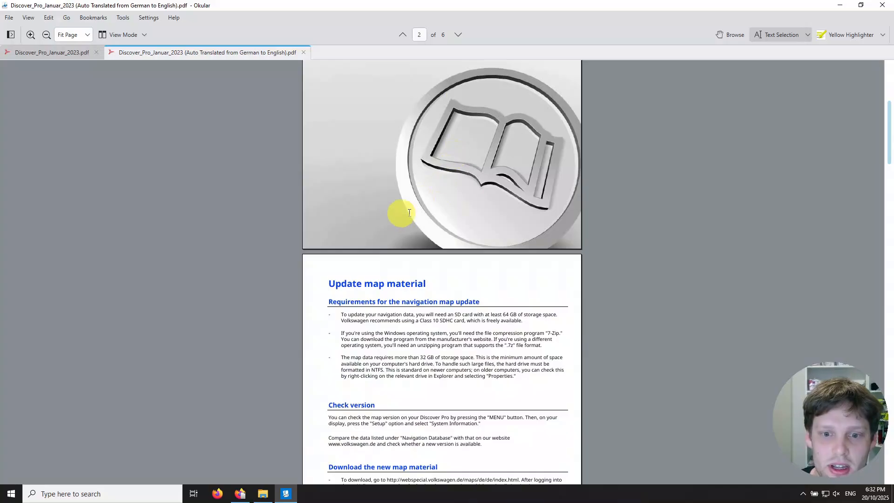
{"action": "mouse_move", "coordinate": [427, 235]}
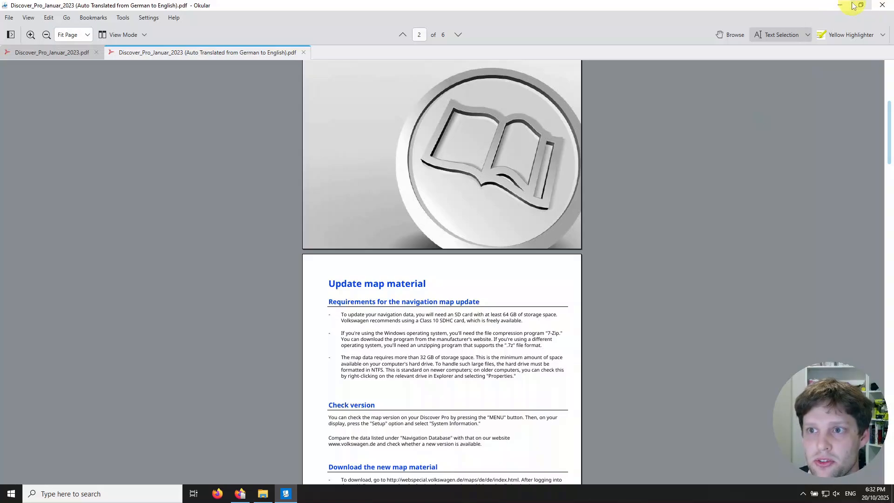
{"action": "left_click", "coordinate": [883, 5]}
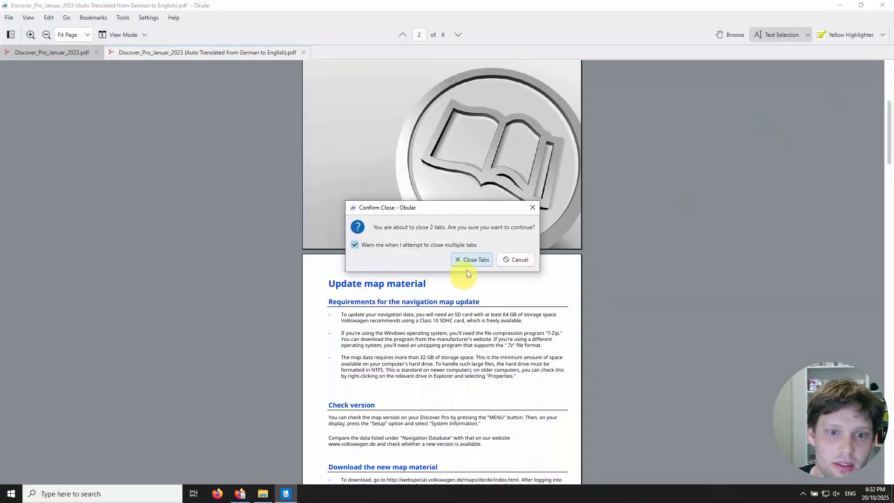
{"action": "left_click", "coordinate": [476, 260]}
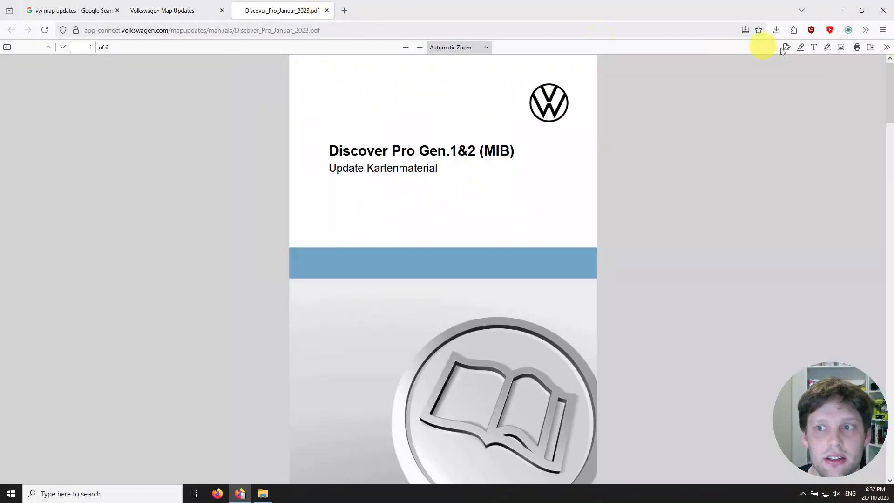
{"action": "mouse_move", "coordinate": [870, 48]}
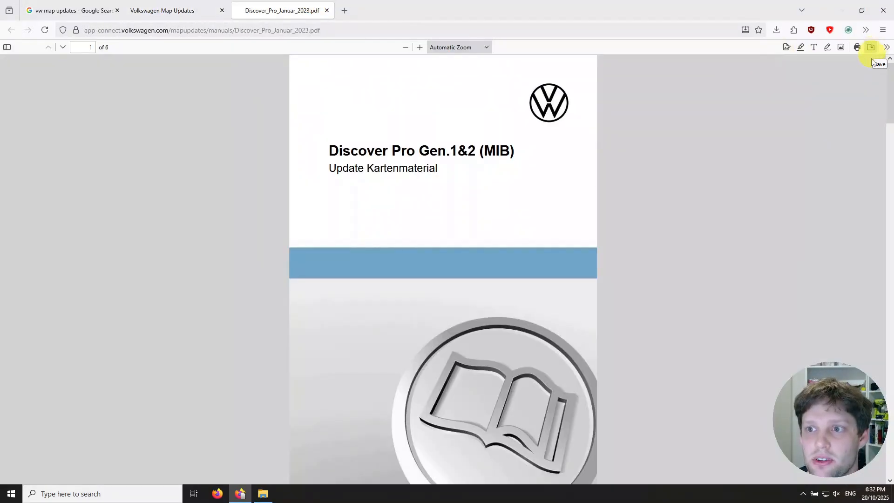
{"action": "mouse_move", "coordinate": [854, 97]}
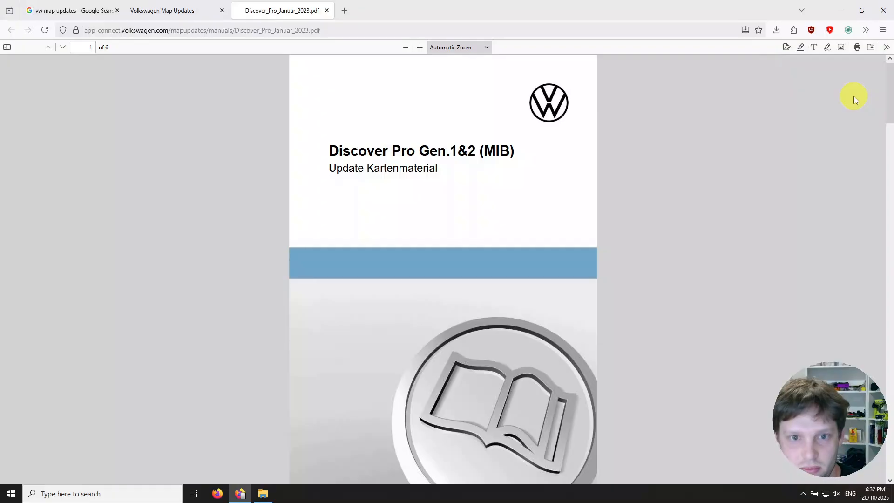
Open Downloads in File Explorer and select the 15.0 GB P413_N60S5MIBH3_ROW.7z archive.
{"action": "left_click", "coordinate": [263, 494]}
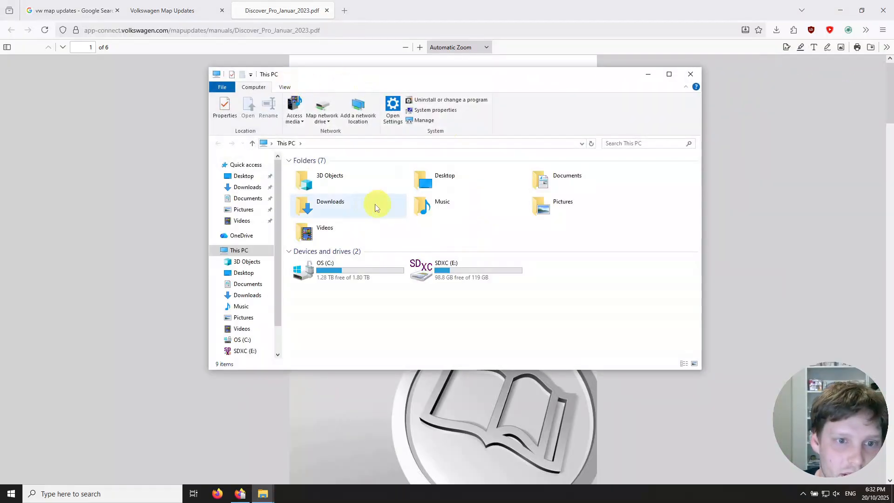
{"action": "double_click", "coordinate": [330, 201]}
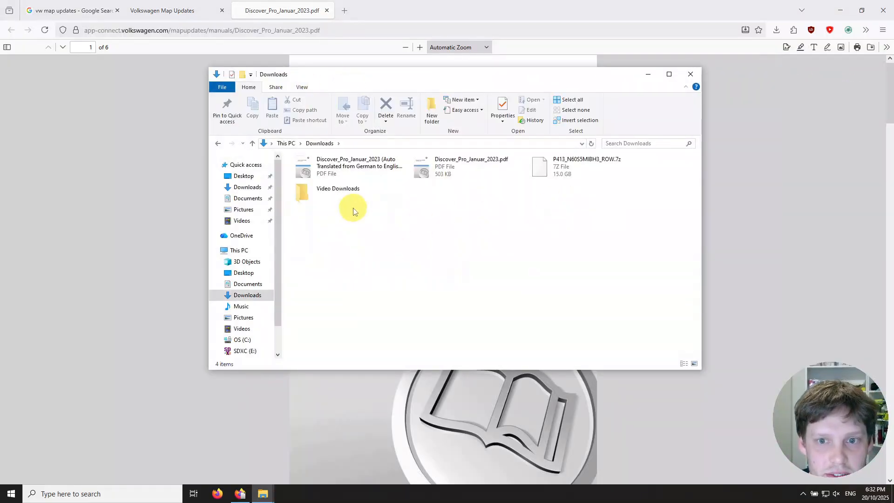
{"action": "left_click", "coordinate": [582, 166]}
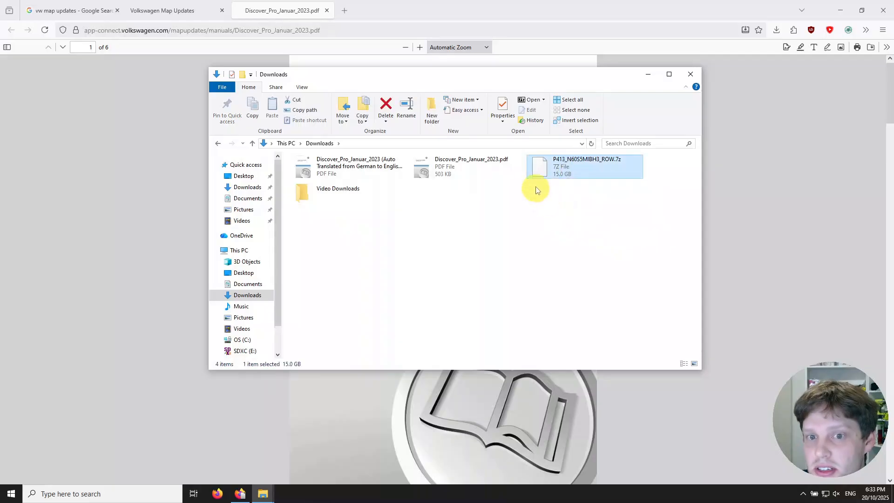
{"action": "mouse_move", "coordinate": [612, 165]}
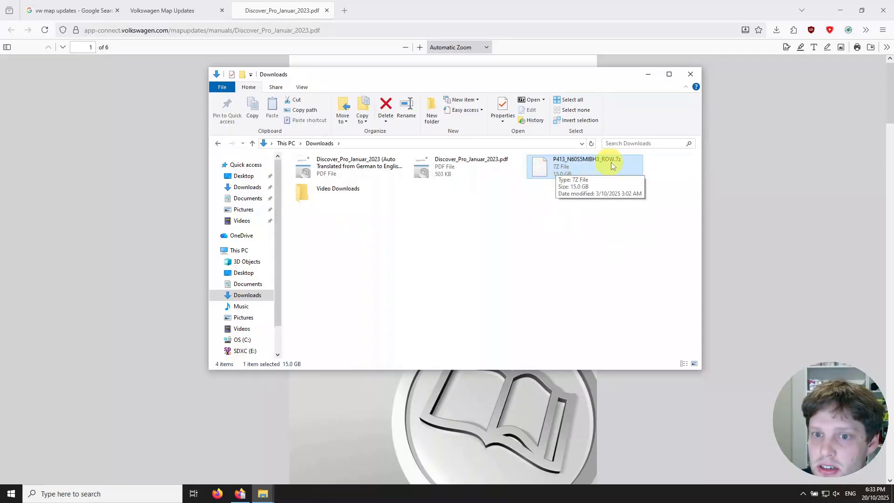
{"action": "mouse_move", "coordinate": [392, 46]}
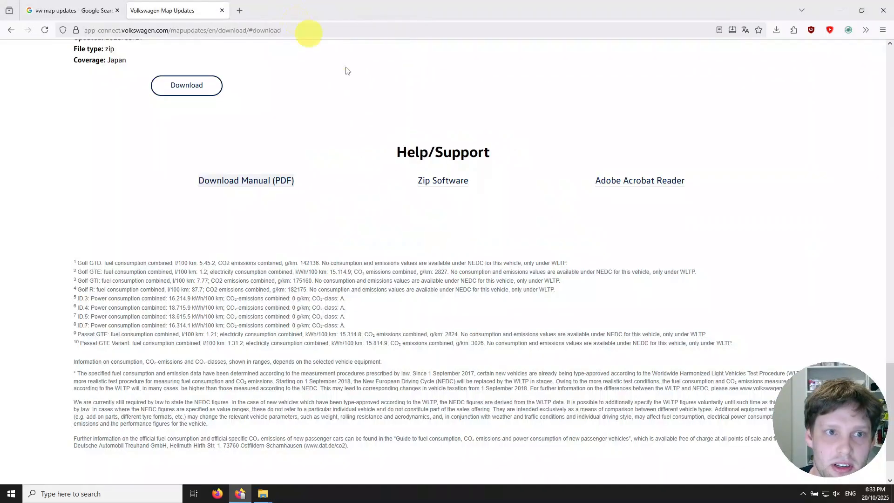
Follow the Zip Software link to the official 7-zip.org site for the 64-bit 25.01 download.
{"action": "left_click", "coordinate": [442, 180]}
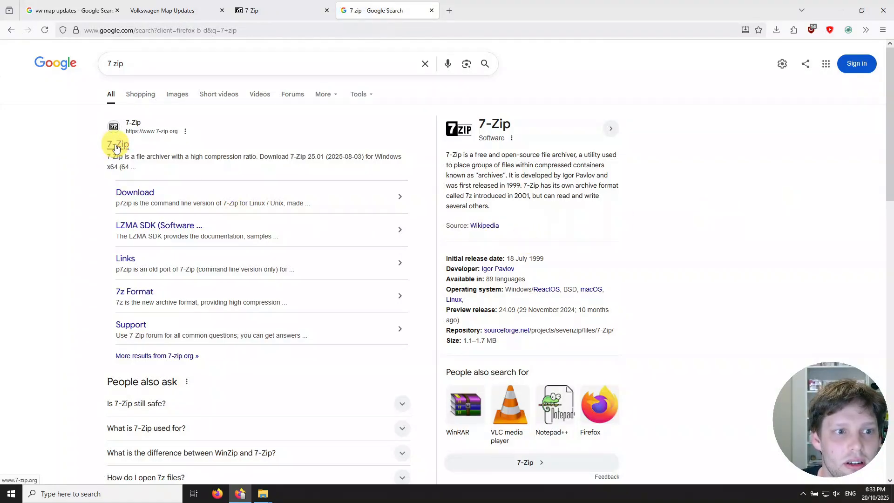
{"action": "left_click", "coordinate": [117, 145]}
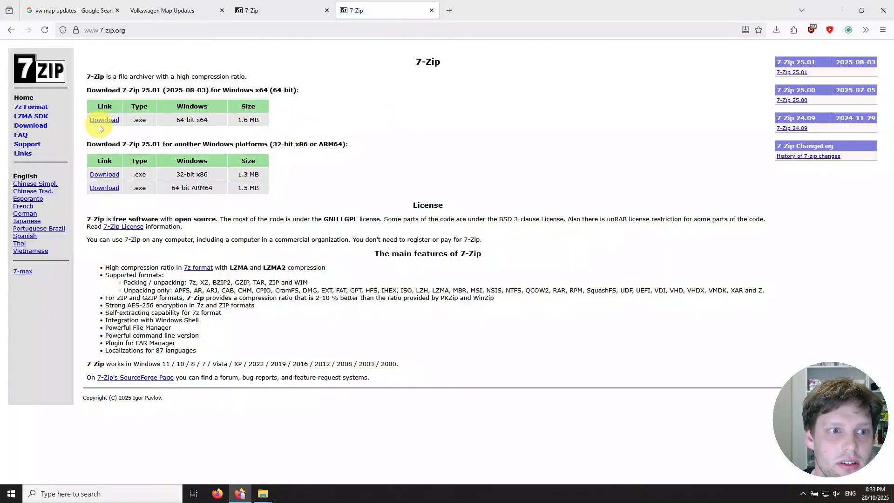
{"action": "mouse_move", "coordinate": [105, 119]}
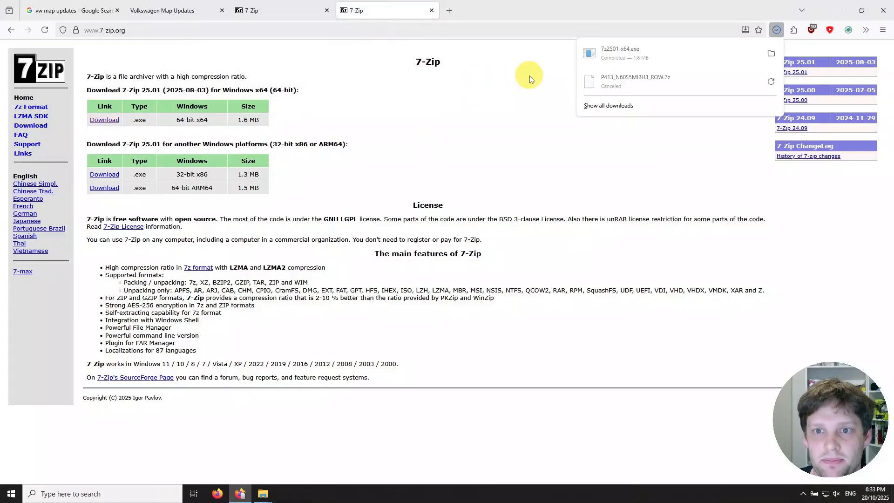
{"action": "mouse_move", "coordinate": [439, 50]}
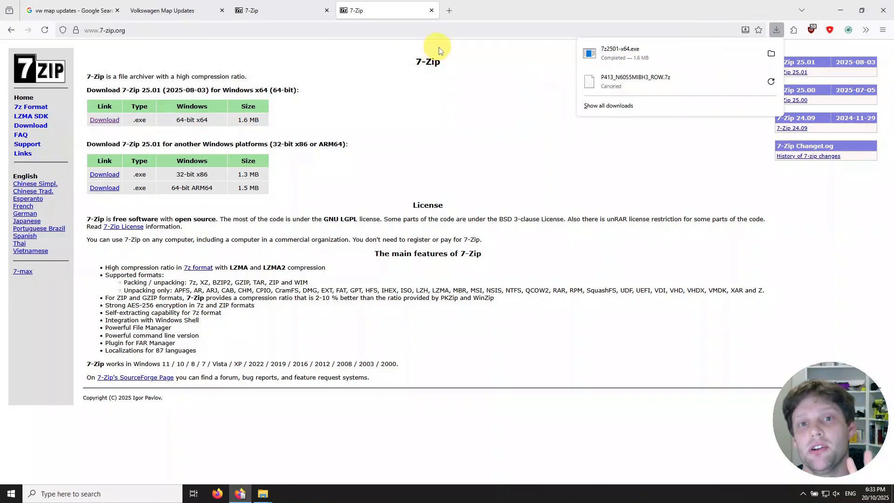
{"action": "mouse_move", "coordinate": [472, 25]}
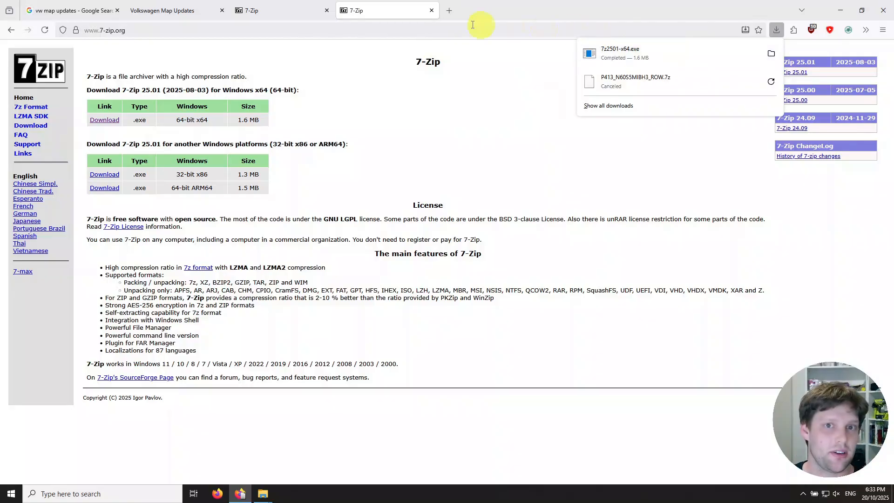
{"action": "mouse_move", "coordinate": [449, 11]}
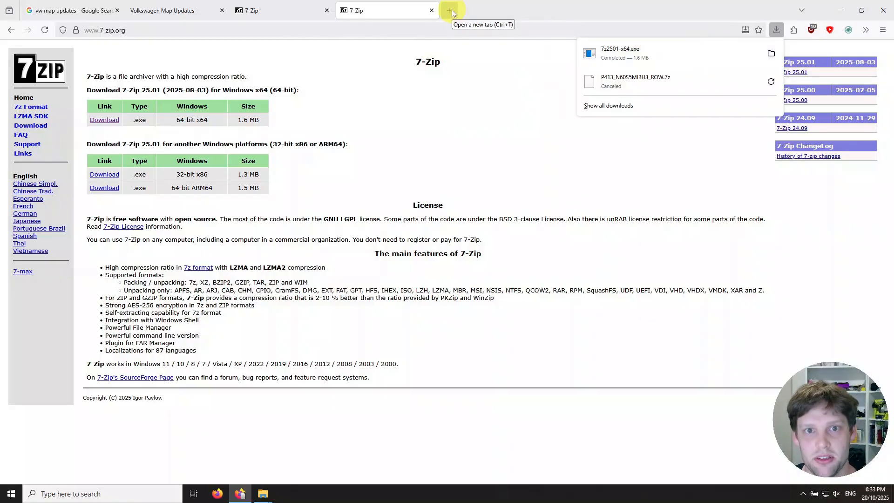
Search '7 zip portable' in a new tab and open PortableApps.com's 7-Zip Portable 25.01 page.
{"action": "left_click", "coordinate": [450, 11]}
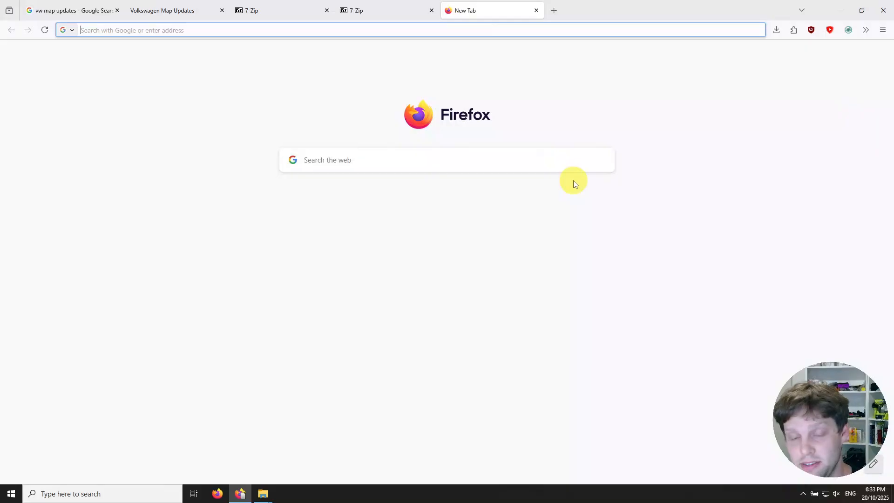
{"action": "type", "text": "7 z"}
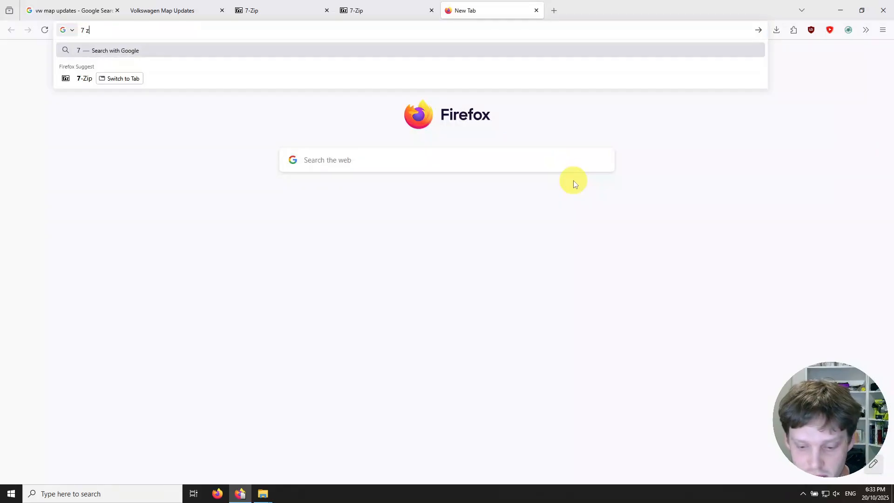
{"action": "type", "text": "ip portabl"}
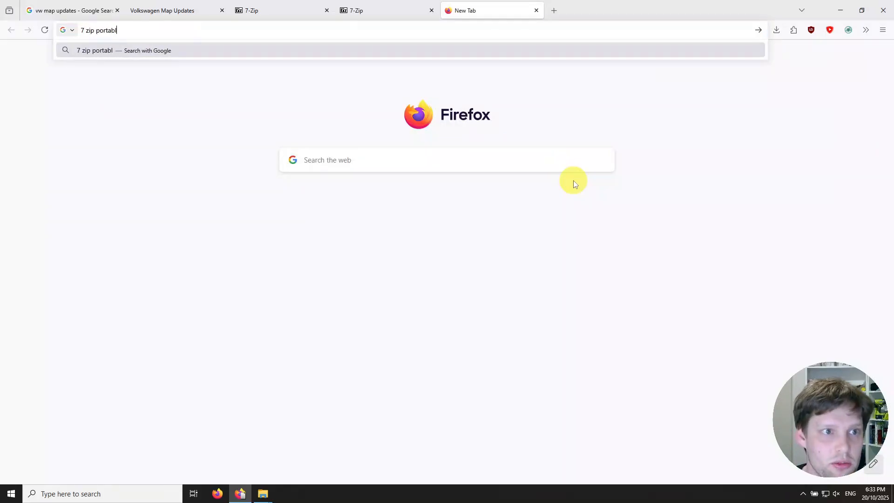
{"action": "key", "text": "Return"}
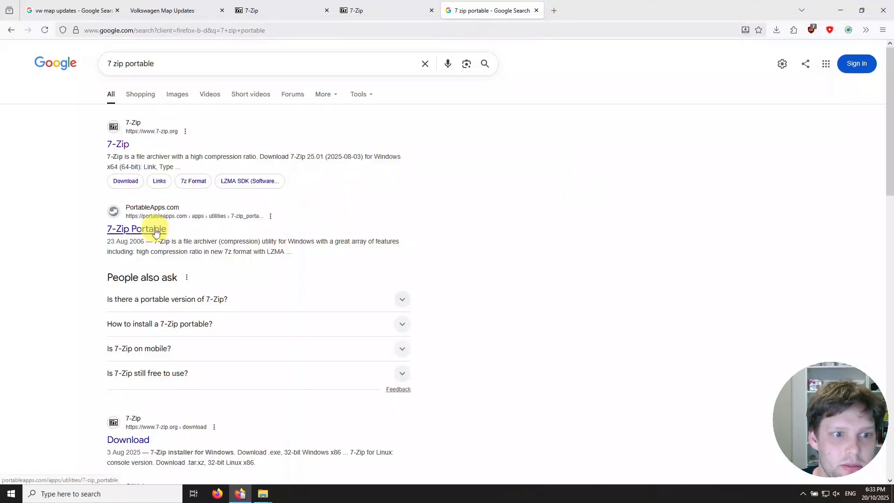
{"action": "left_click", "coordinate": [136, 228]}
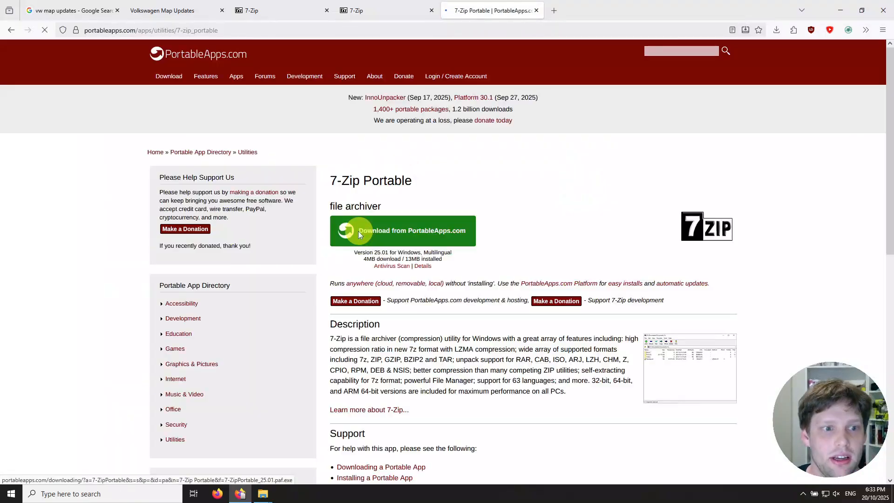
{"action": "left_click", "coordinate": [403, 230]}
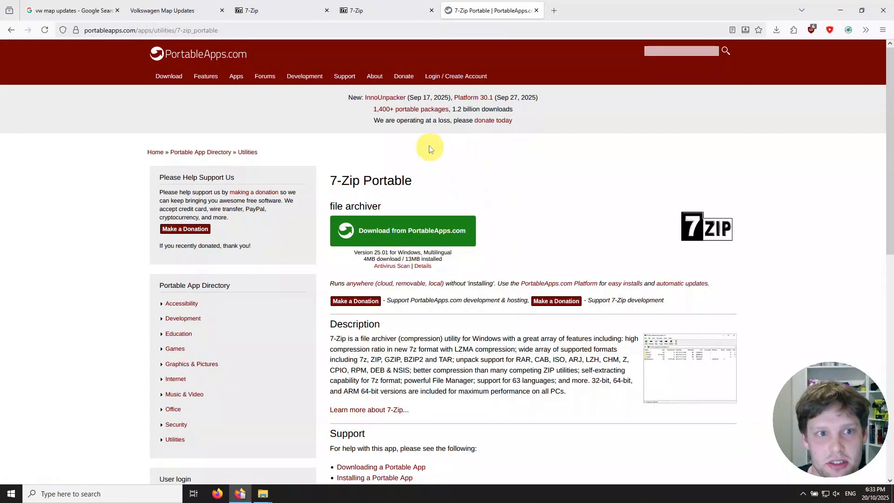
{"action": "mouse_move", "coordinate": [541, 206]}
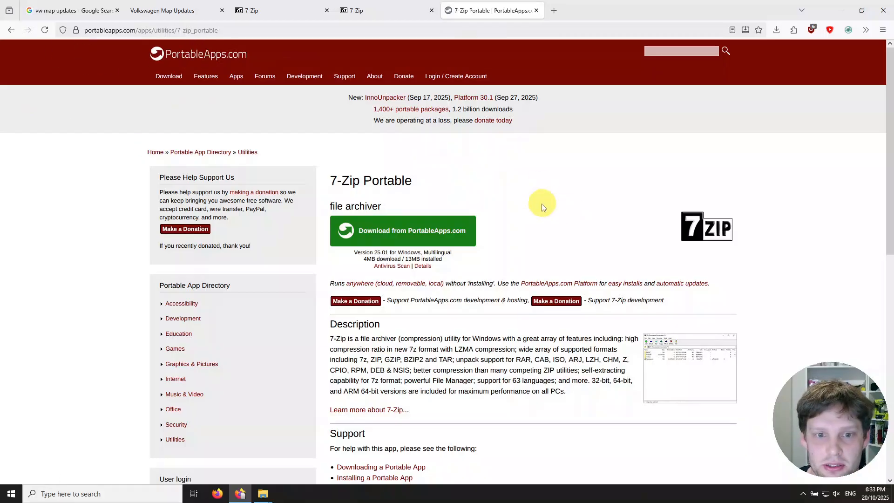
{"action": "scroll", "scroll_direction": "down", "scroll_amount": 3}
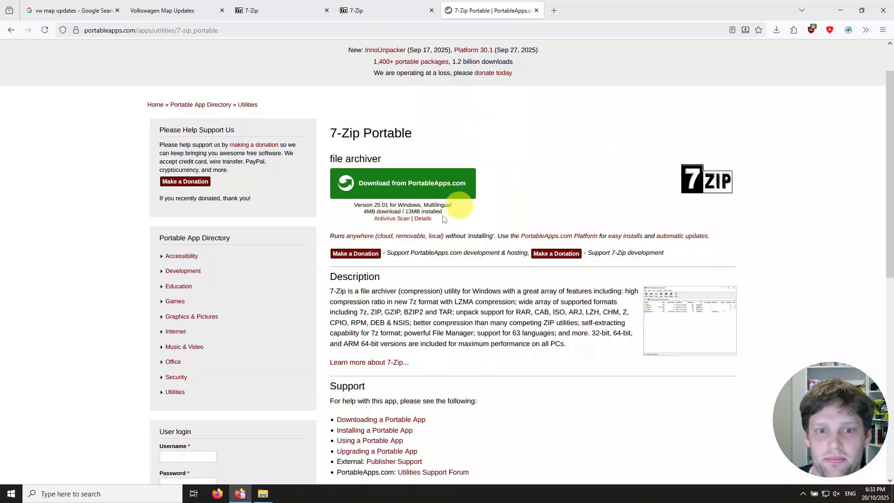
Compare the official 7-Zip version 25.01 with the portable edition's version.
{"action": "left_click", "coordinate": [353, 10]}
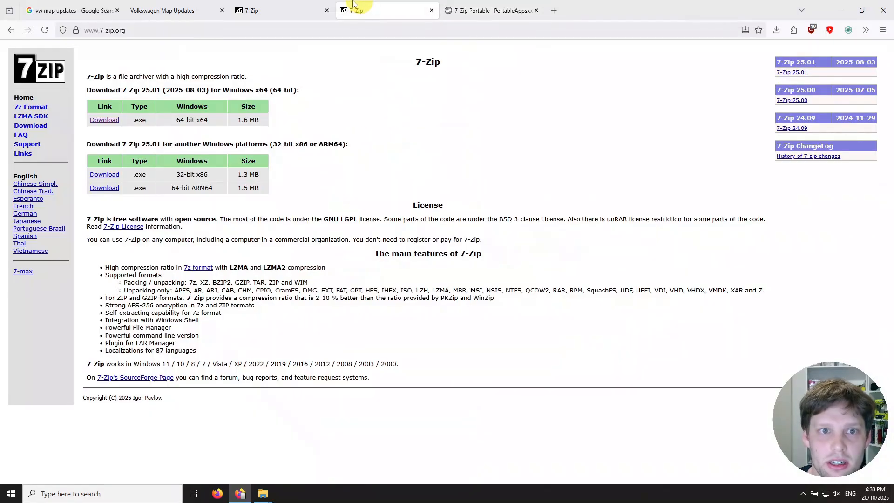
{"action": "double_click", "coordinate": [153, 90]}
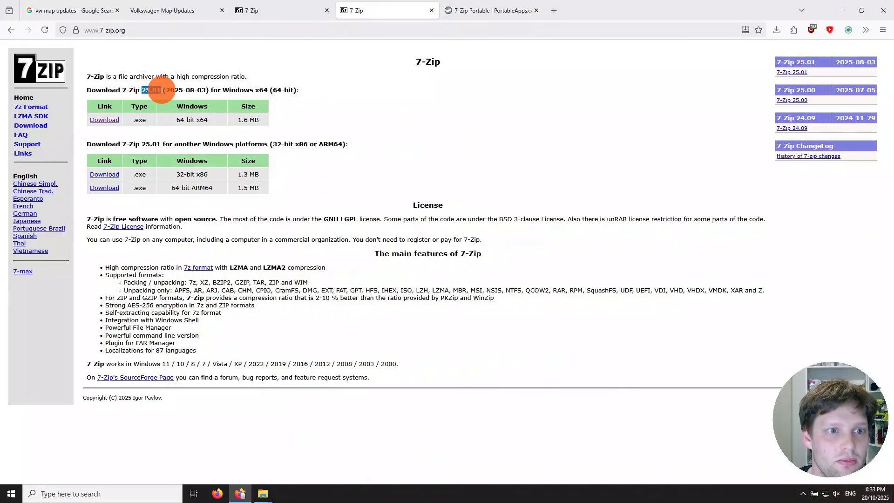
{"action": "left_click", "coordinate": [491, 10]}
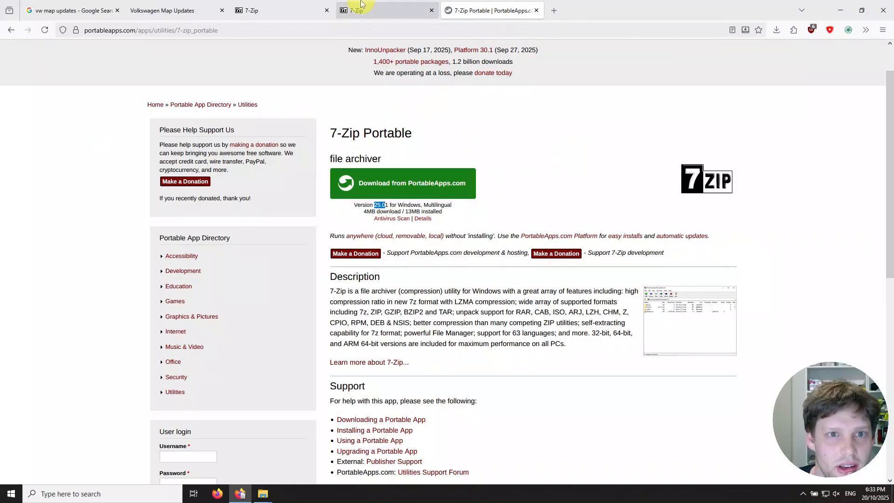
{"action": "left_click", "coordinate": [354, 10]}
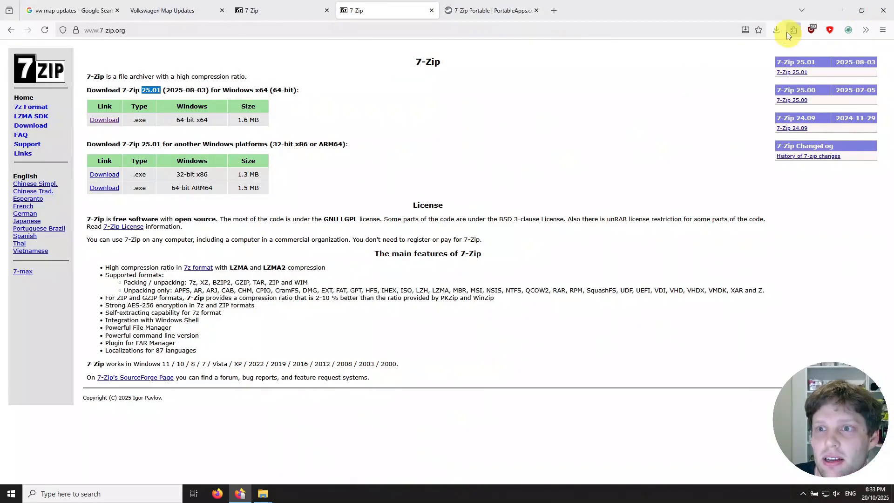
Run 7z2501-x64.exe from downloads and install it into C:\Program Files\7-Zip.
{"action": "left_click", "coordinate": [777, 30]}
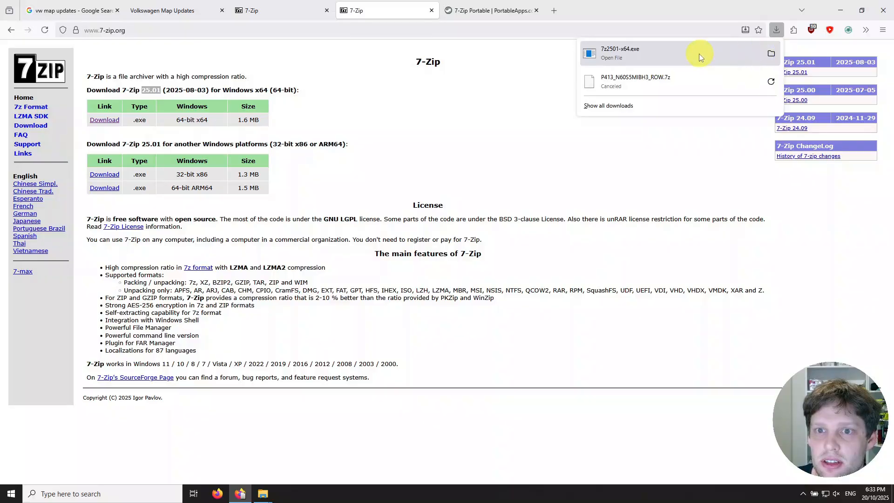
{"action": "left_click", "coordinate": [620, 53]}
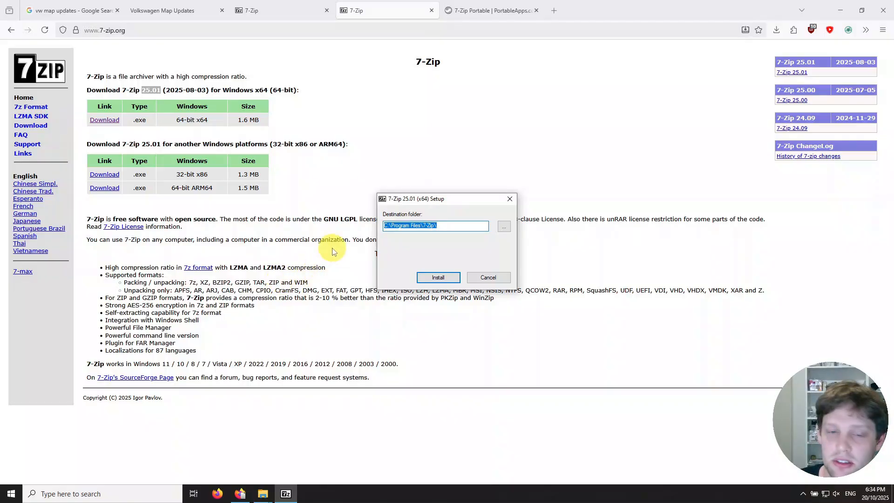
{"action": "left_click", "coordinate": [437, 277]}
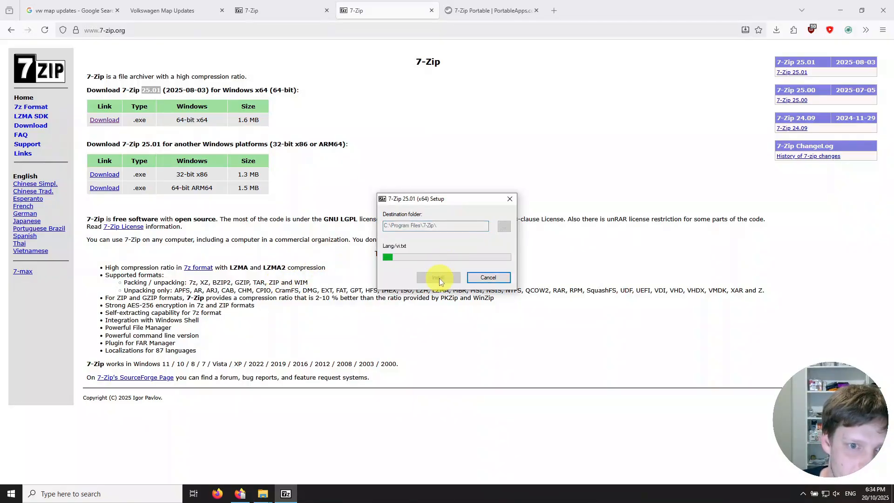
{"action": "left_click", "coordinate": [437, 278]}
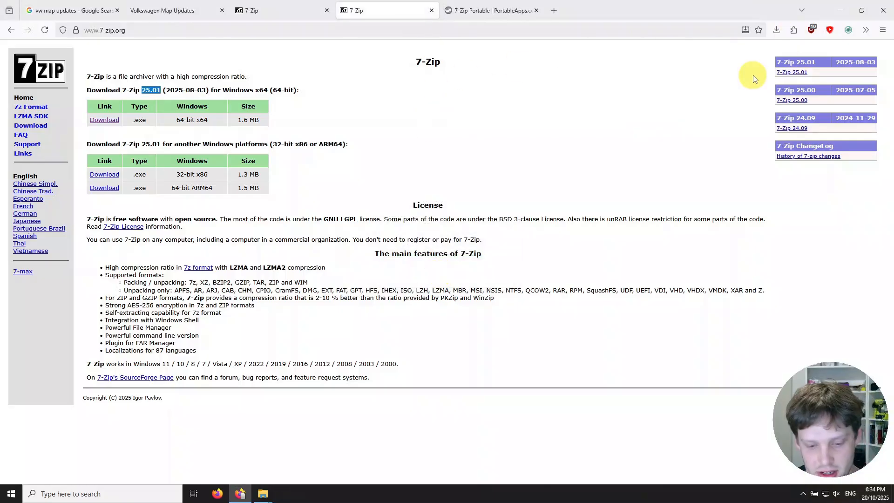
Open File Explorer's Downloads folder holding the P413_N60S5MIBH3_ROW.7z archive.
{"action": "left_click", "coordinate": [262, 493]}
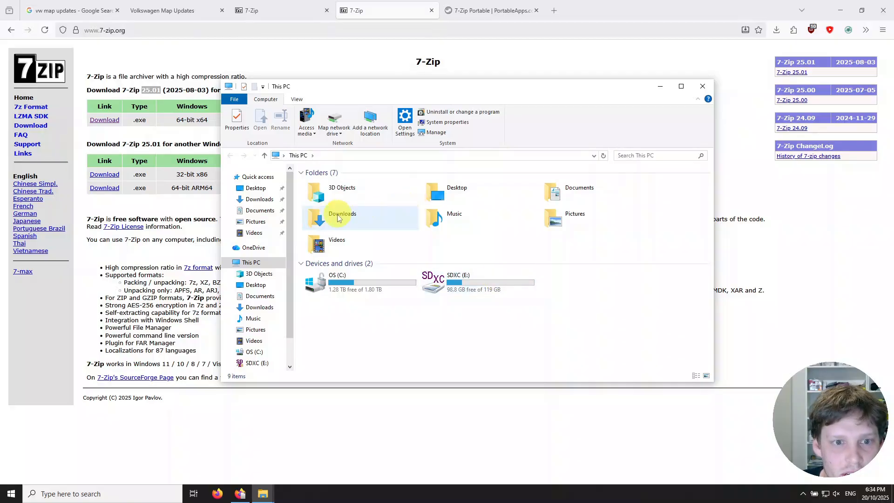
{"action": "double_click", "coordinate": [341, 217]}
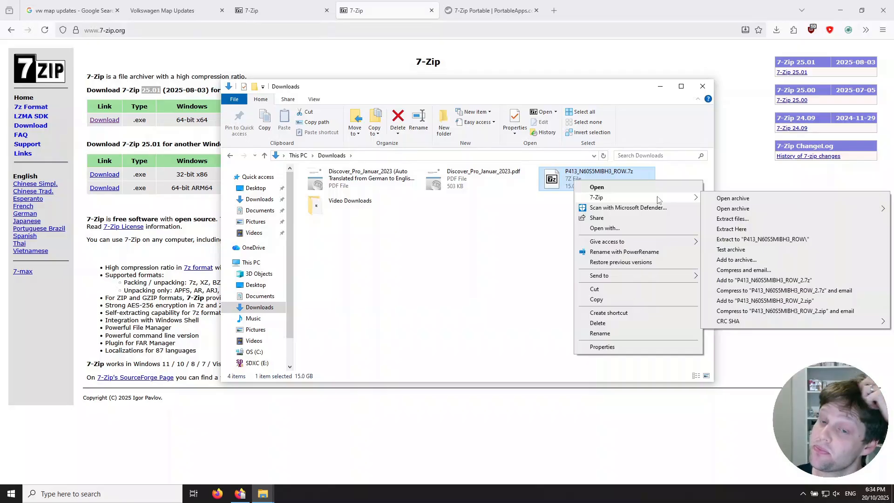
{"action": "mouse_move", "coordinate": [659, 224]}
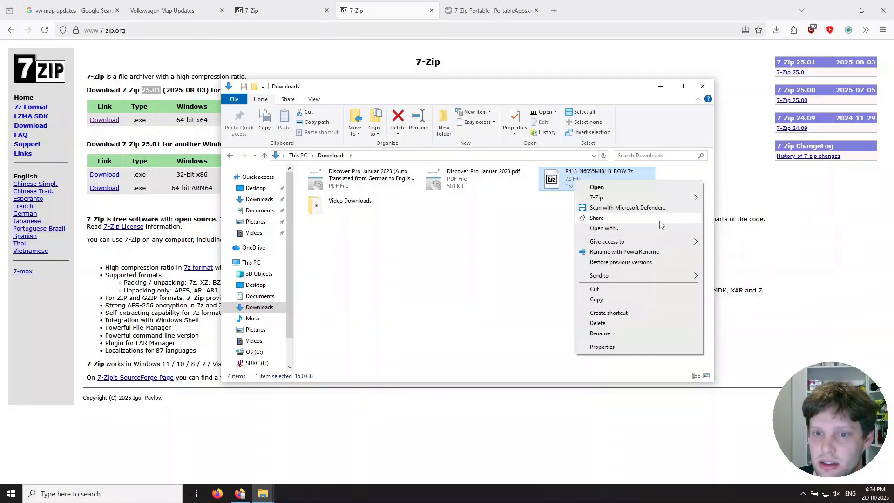
{"action": "mouse_move", "coordinate": [657, 231]}
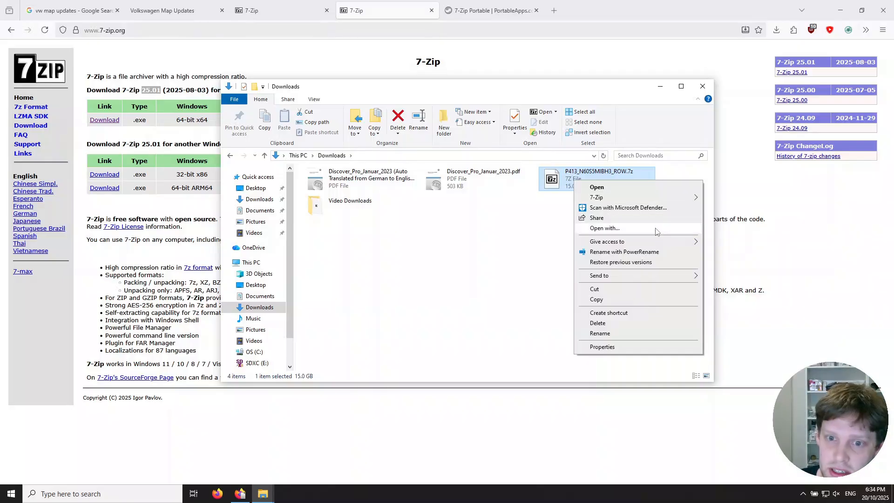
{"action": "mouse_move", "coordinate": [679, 203]}
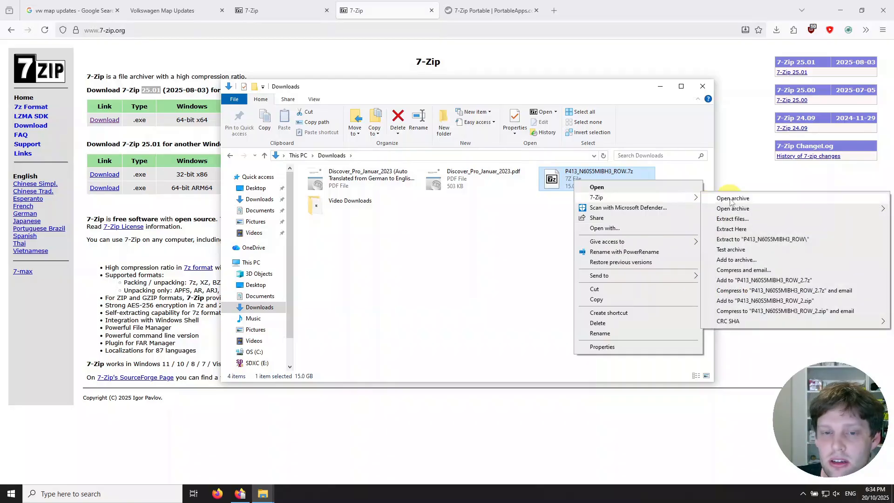
Open the P413 archive in 7-Zip and start extracting Mib1, Mib2 and metainfo2.txt.
{"action": "left_click", "coordinate": [732, 198]}
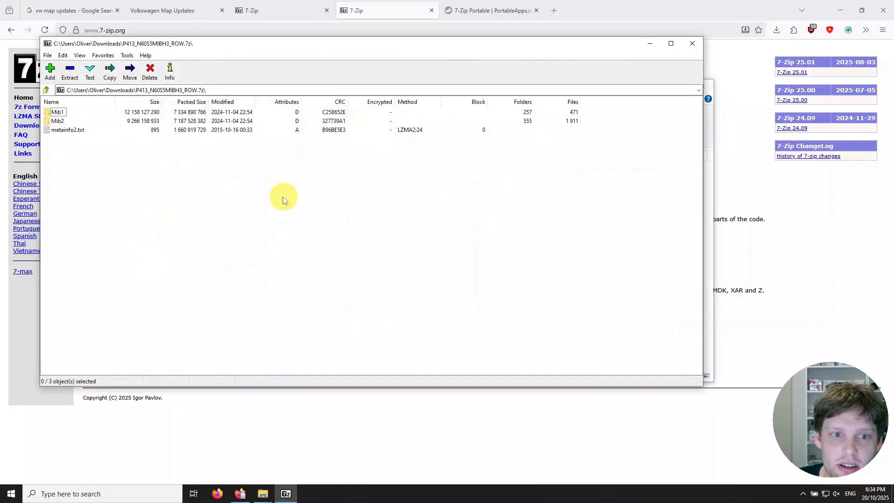
{"action": "mouse_move", "coordinate": [155, 181]}
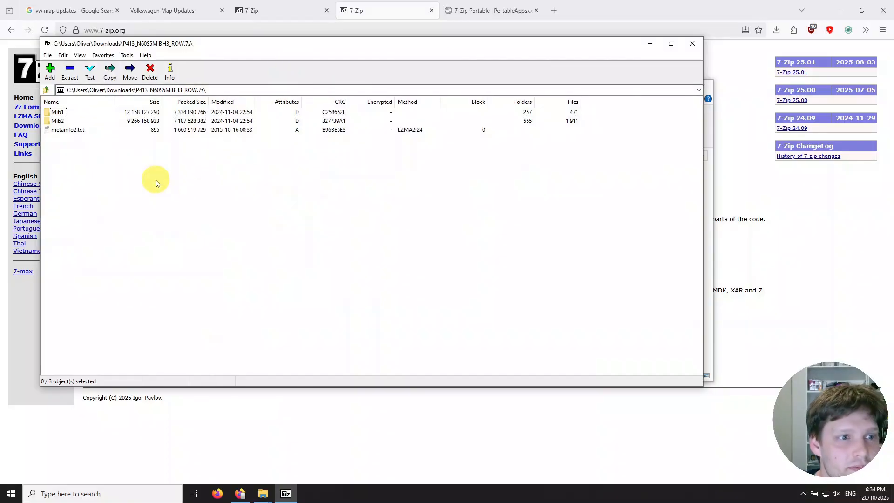
{"action": "mouse_move", "coordinate": [73, 137]}
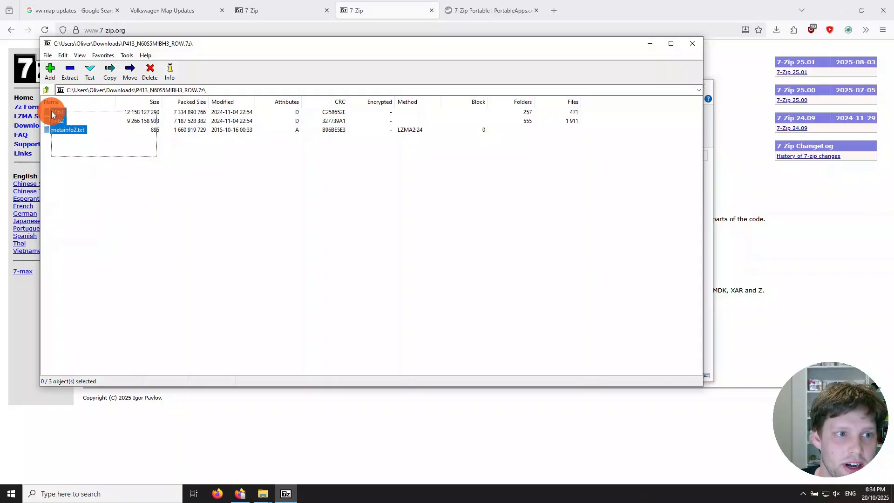
{"action": "right_click", "coordinate": [57, 117]}
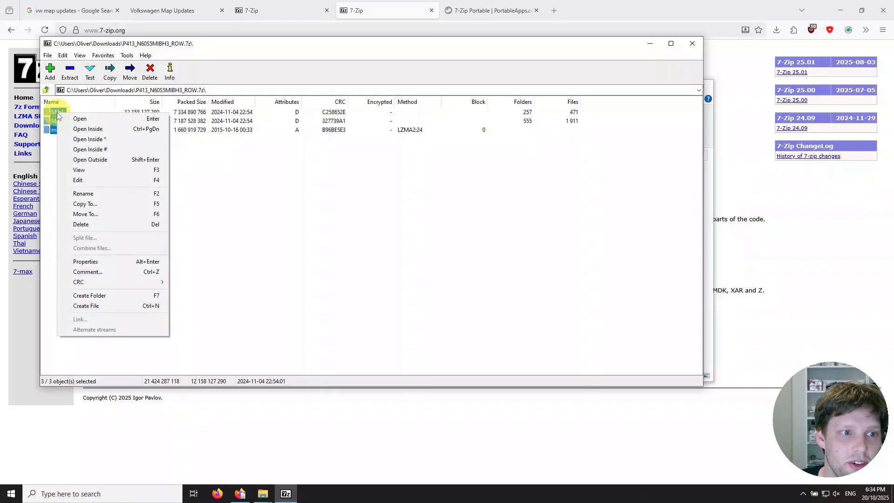
{"action": "mouse_move", "coordinate": [319, 108]}
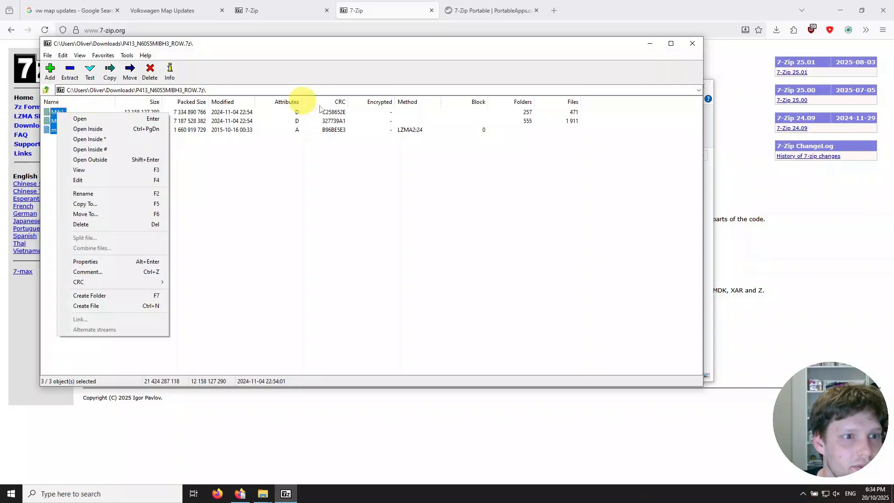
{"action": "mouse_move", "coordinate": [202, 166]}
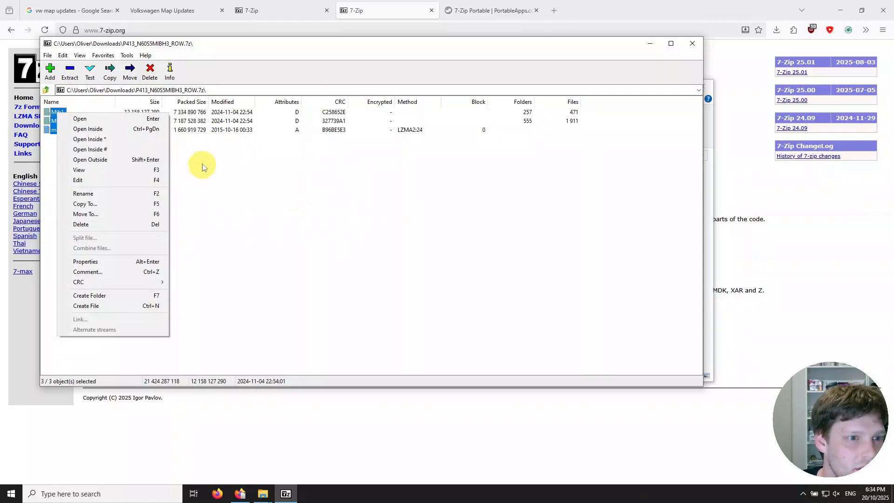
{"action": "left_click", "coordinate": [99, 158]}
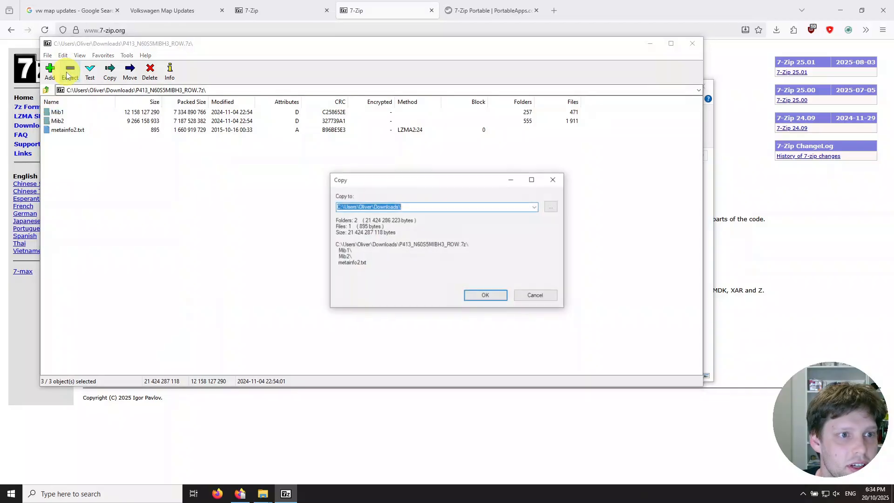
Browse the destination picker to check that SDXC (E:) already holds Mib1 and Mib2.
{"action": "left_click", "coordinate": [548, 206]}
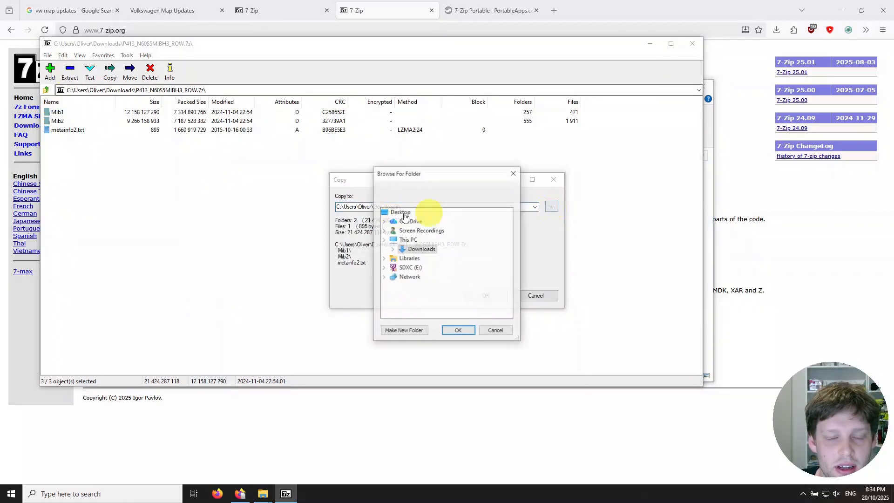
{"action": "left_click", "coordinate": [384, 239]}
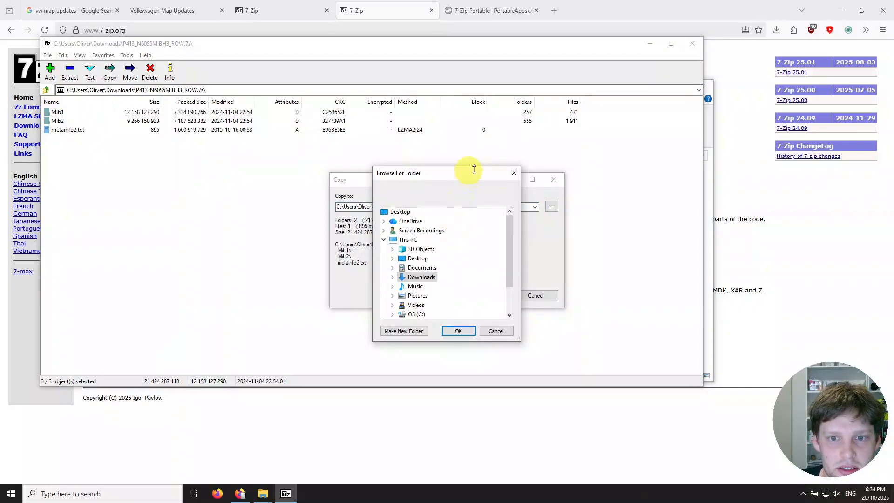
{"action": "scroll", "scroll_direction": "down", "scroll_amount": 3}
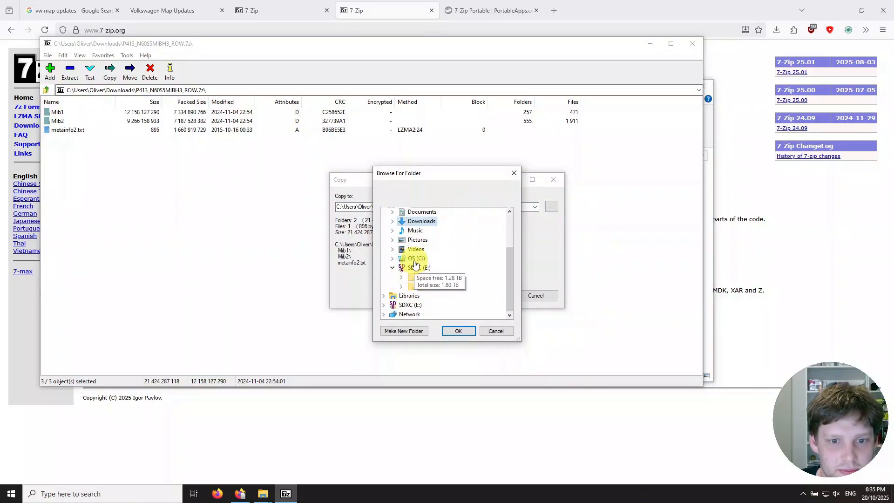
{"action": "left_click", "coordinate": [392, 267]}
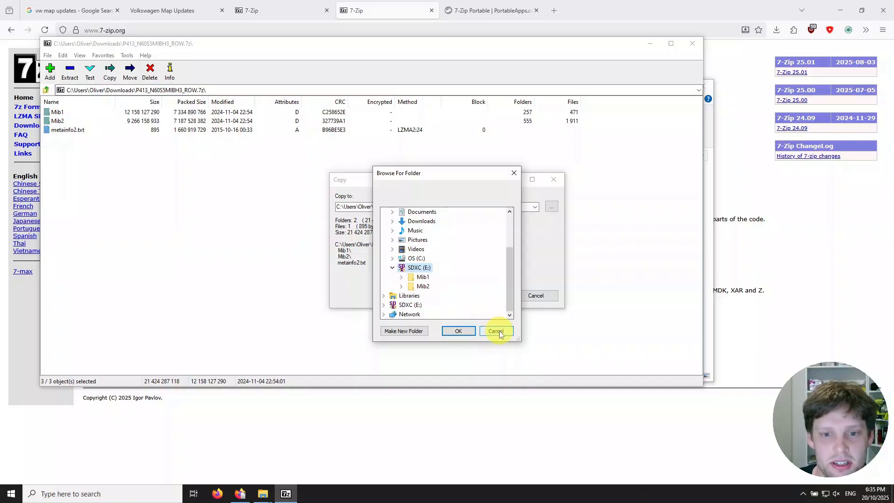
Cancel the folder picker and the extraction, then close 7-Zip File Manager.
{"action": "left_click", "coordinate": [495, 331]}
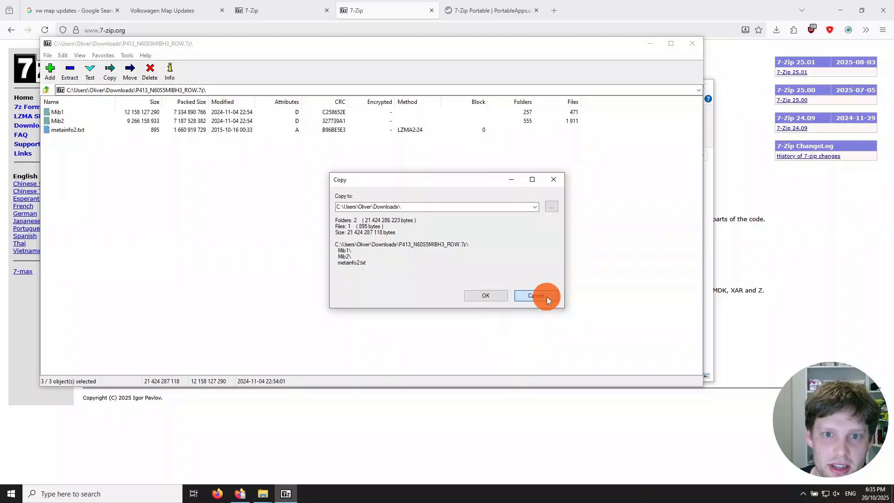
{"action": "left_click", "coordinate": [535, 295]}
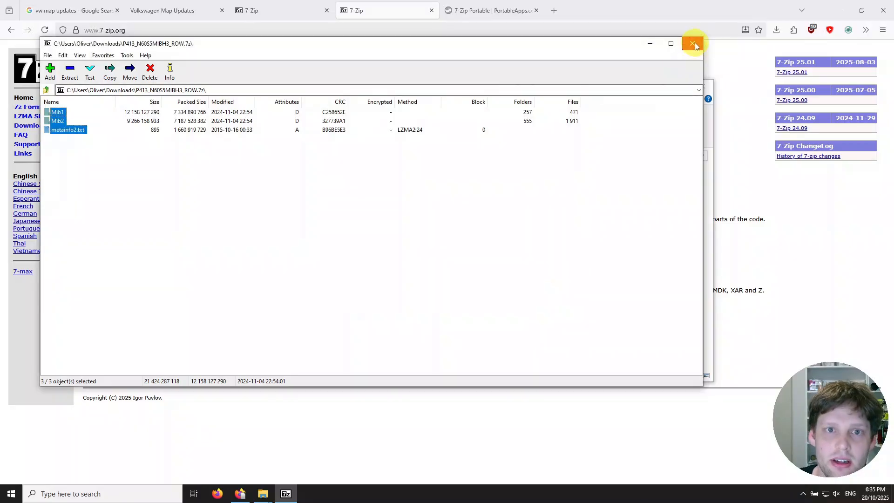
{"action": "left_click", "coordinate": [694, 43]}
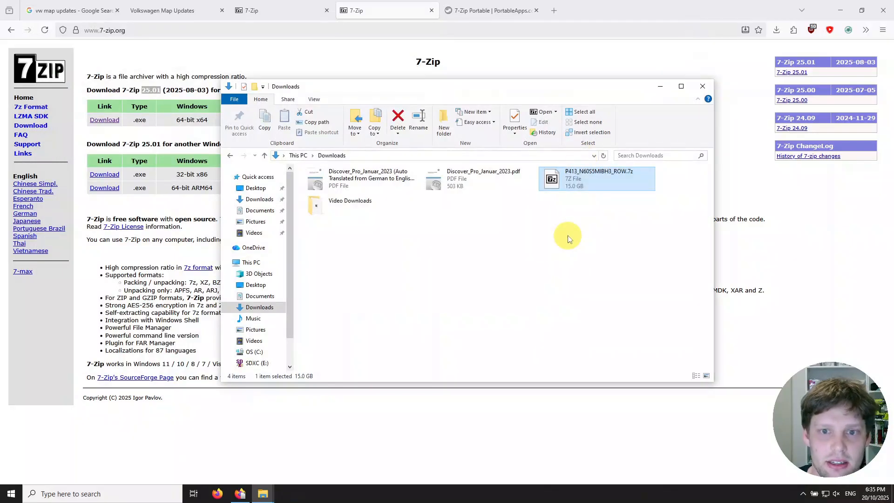